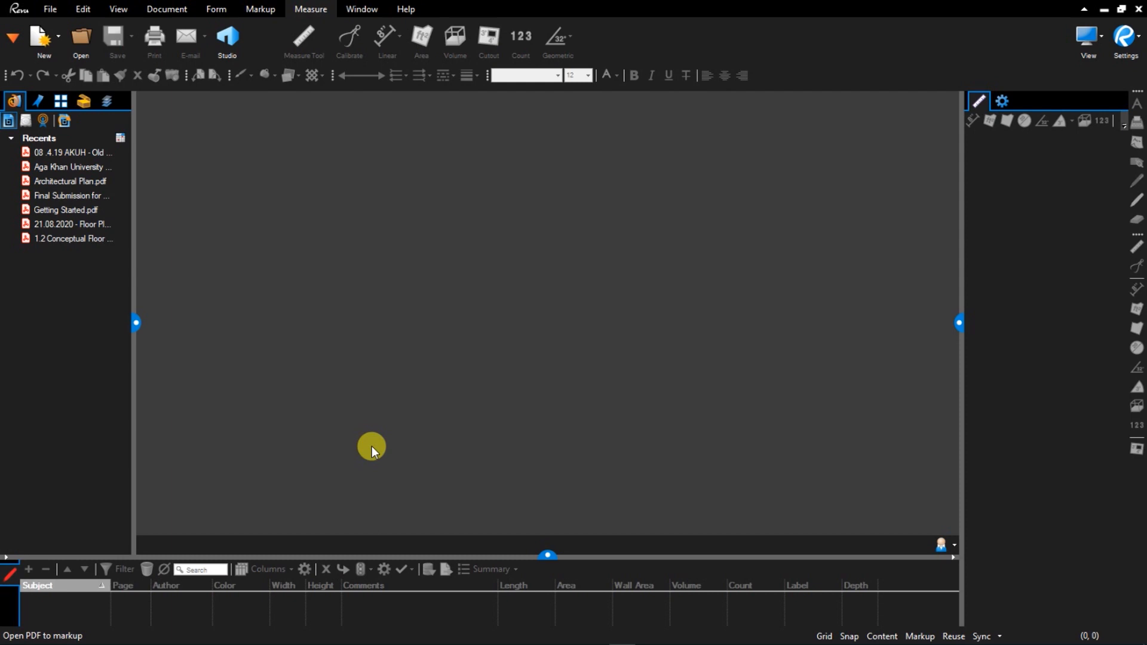
Step: Open the 08.4.19 AKUH Old Hospital Ward drawings from Recents onto the page 2 floor plan
left_click(70, 195)
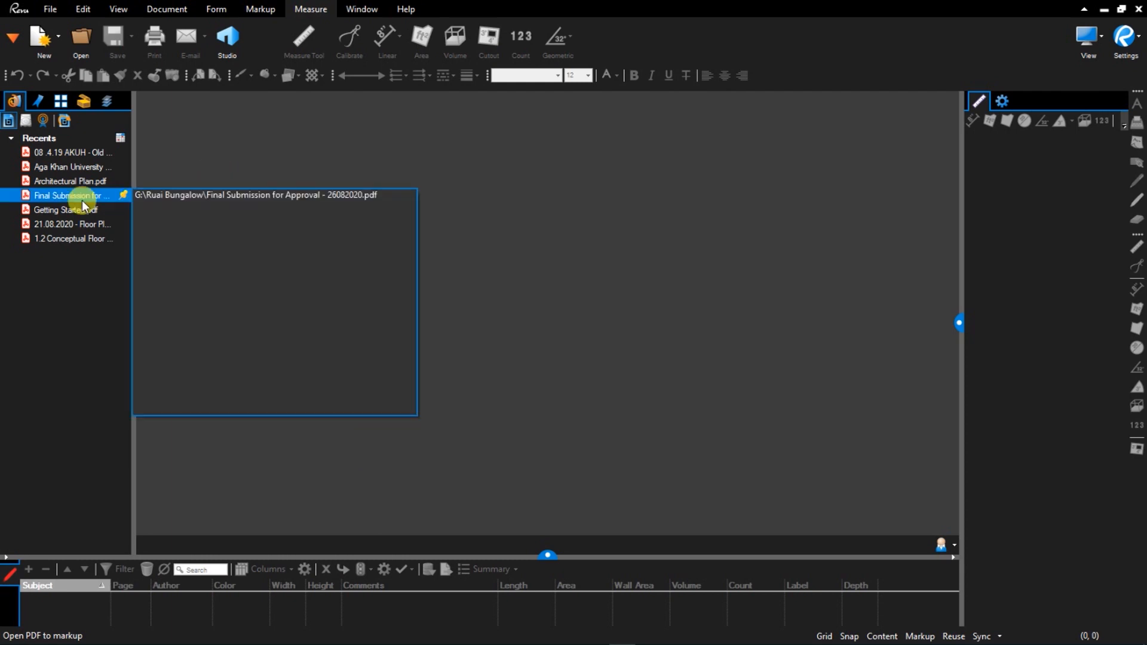
left_click(70, 151)
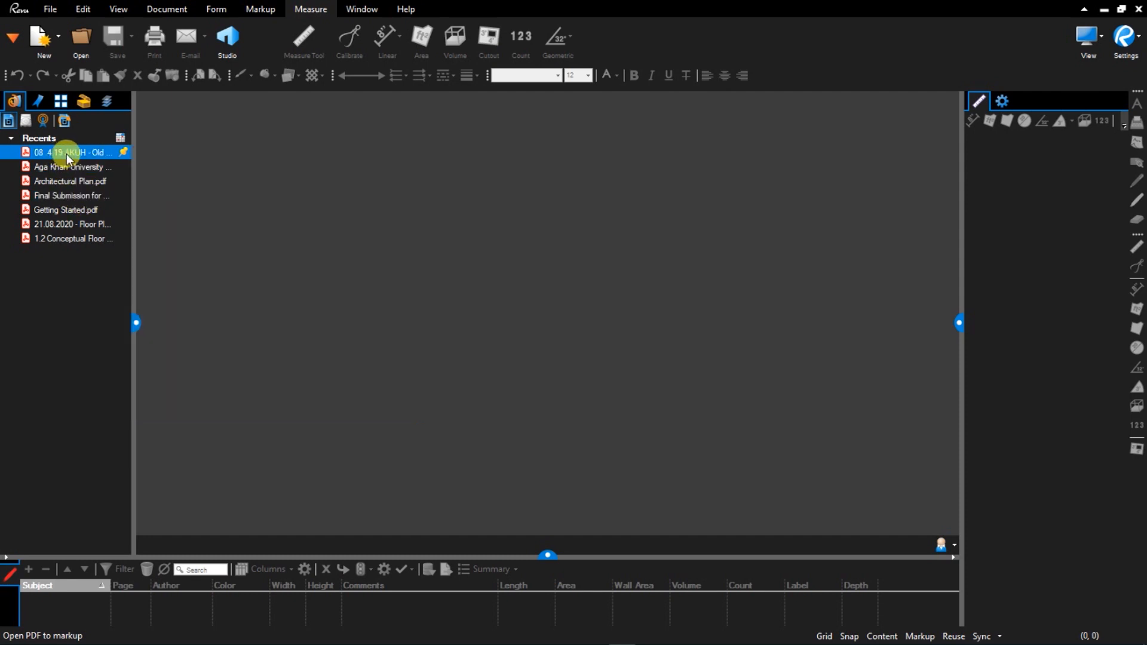
double_click(70, 152)
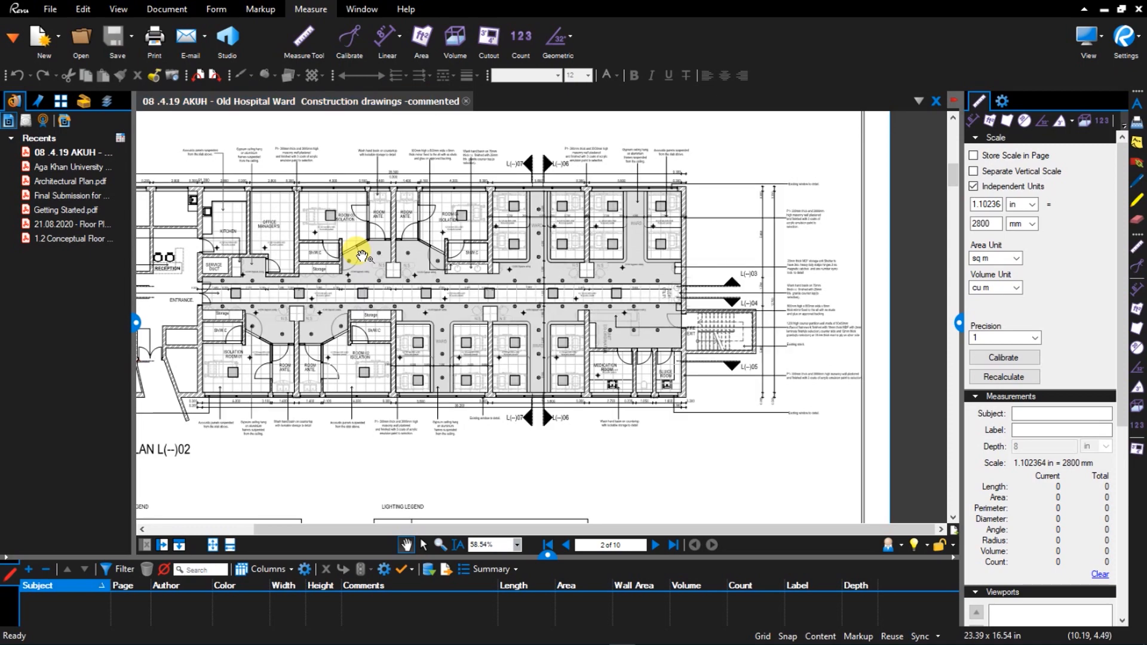
mouse_move(204, 225)
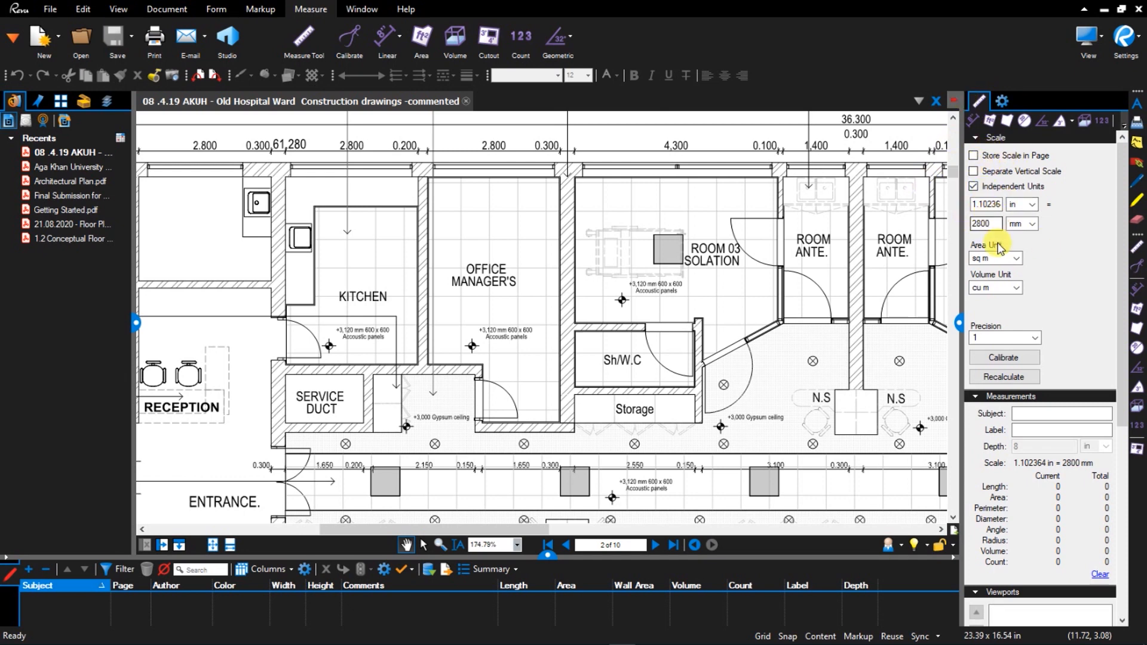
left_click(1016, 258)
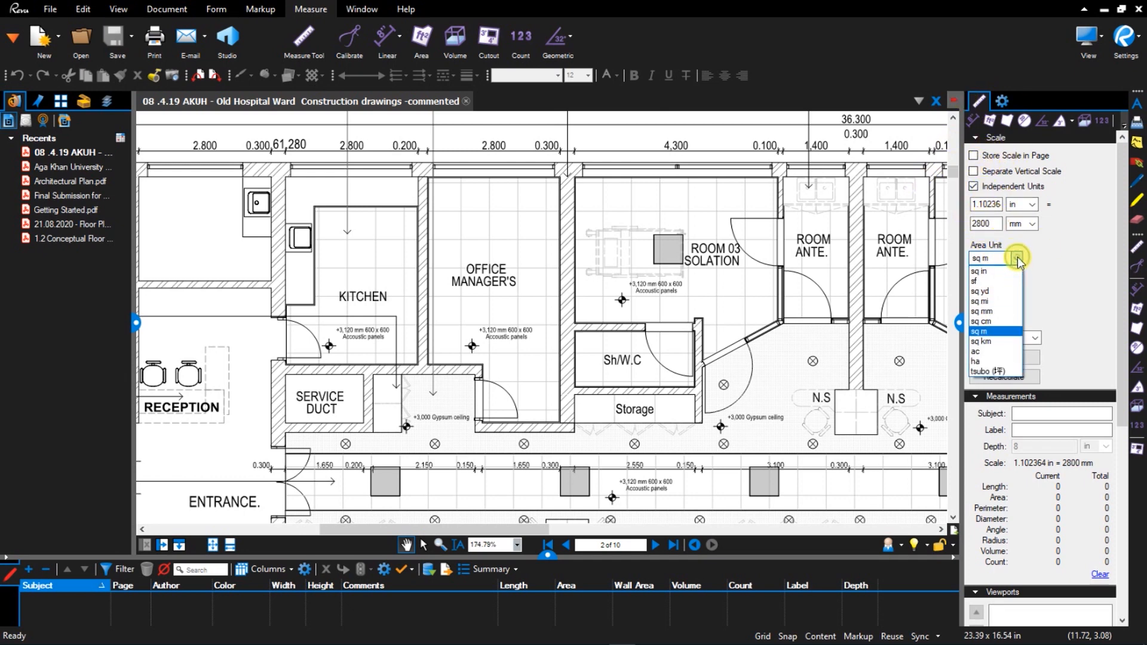
left_click(982, 331)
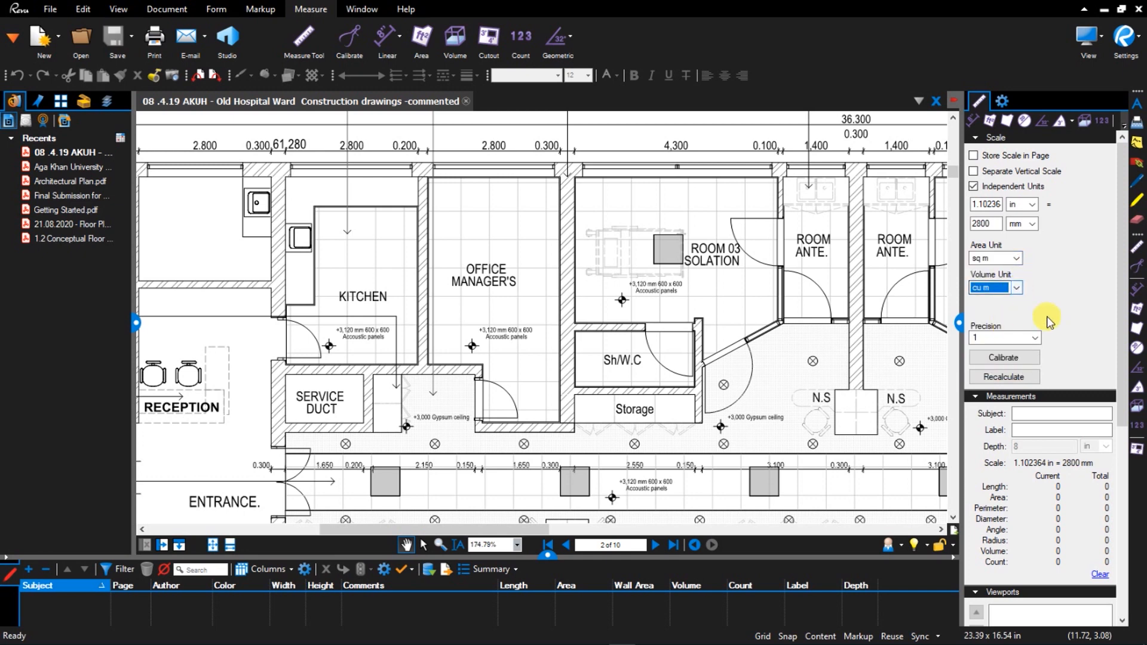
left_click(1035, 337)
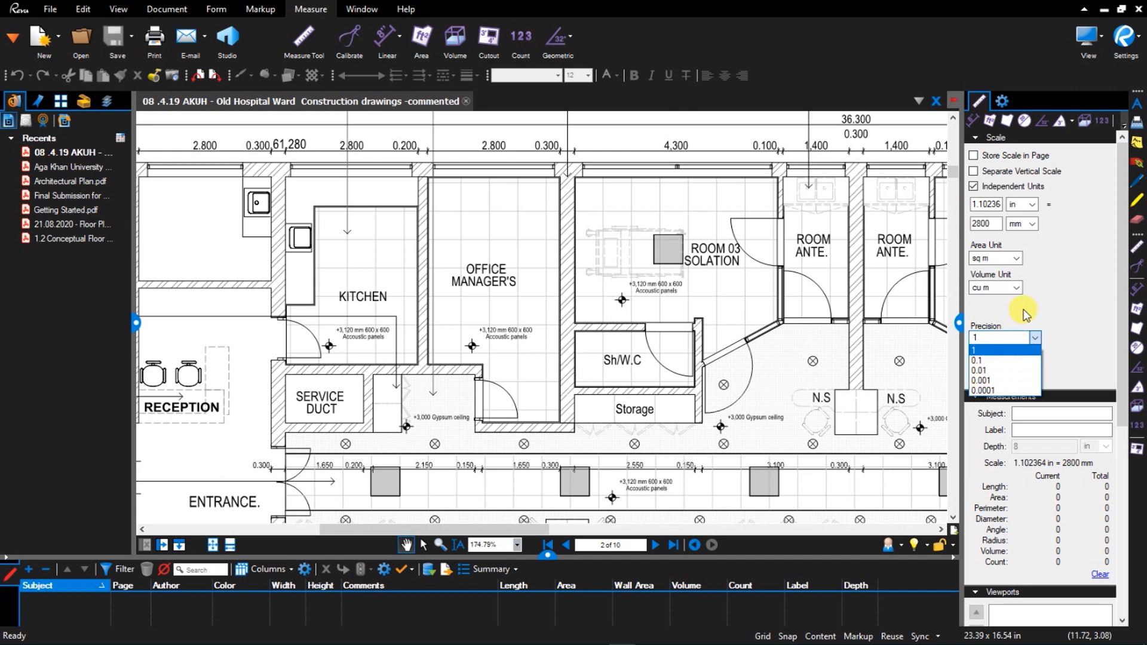
left_click(1005, 337)
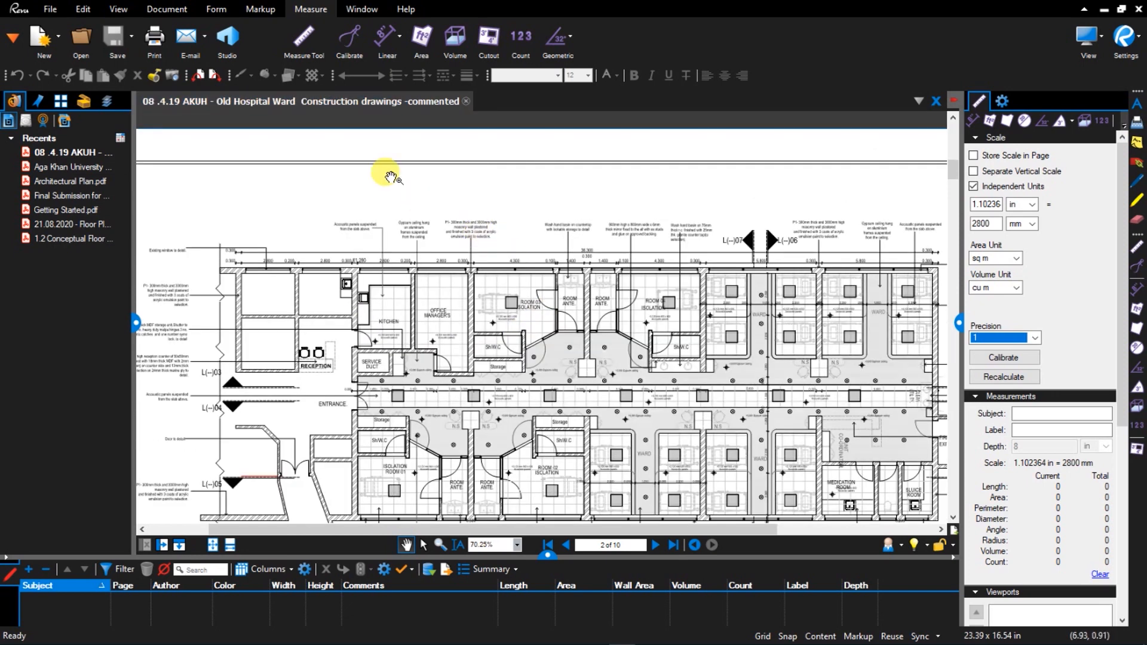
mouse_move(165, 124)
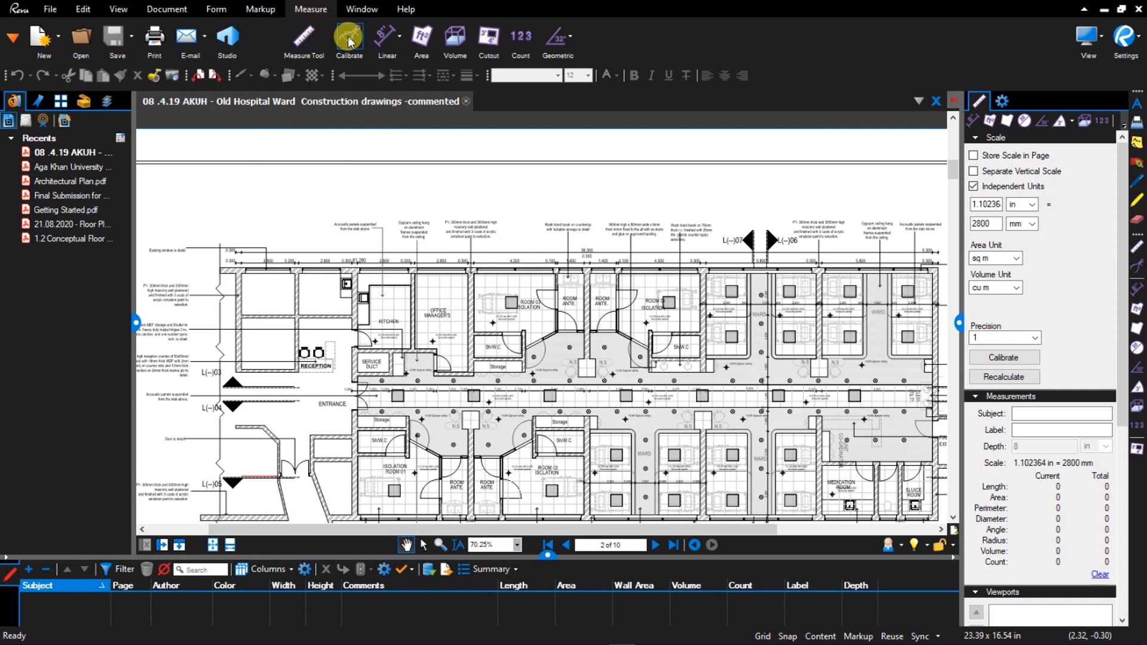
Step: Start Calibrate and pick the two ends of the 4,300 dimension as calibration points
left_click(349, 41)
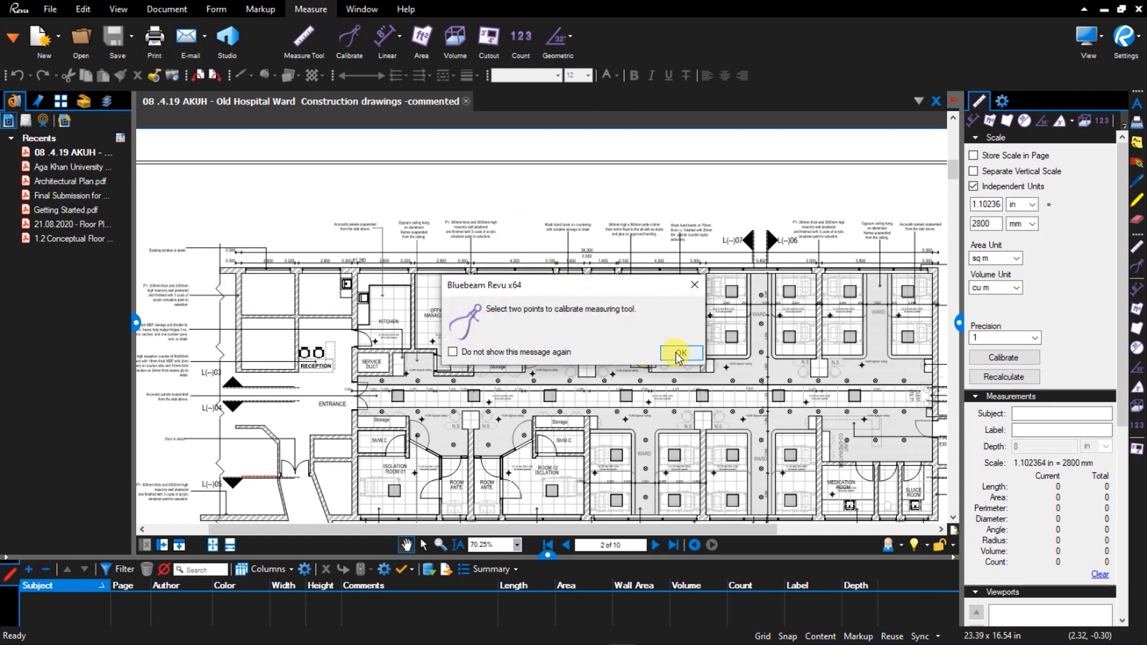
left_click(679, 353)
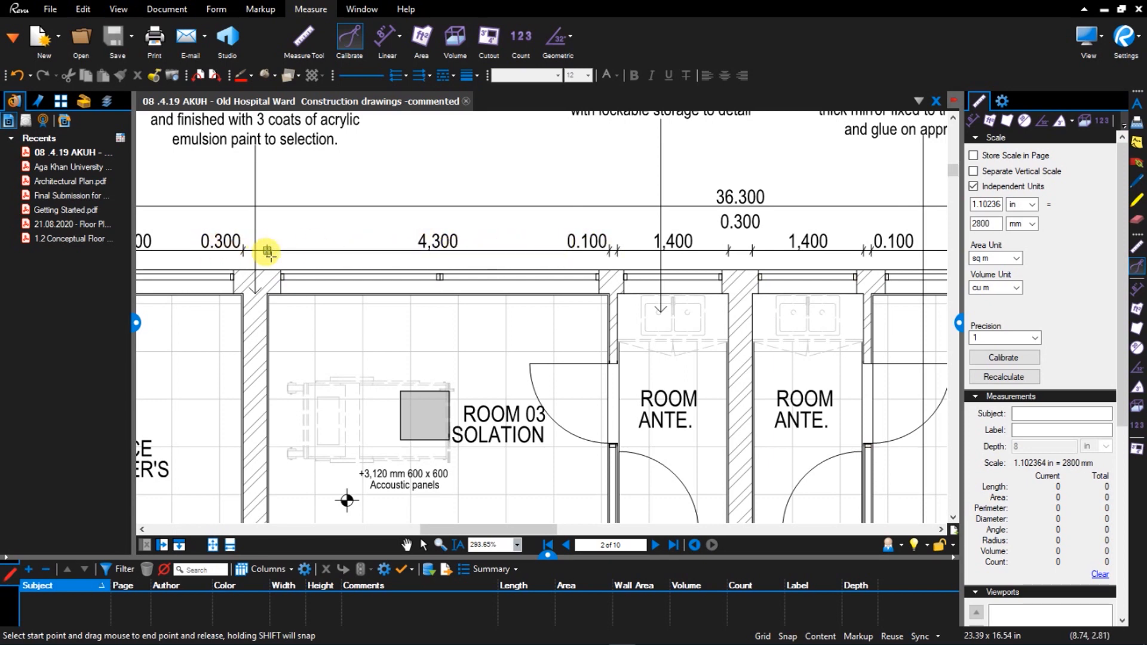
left_click_drag(267, 251, 380, 251)
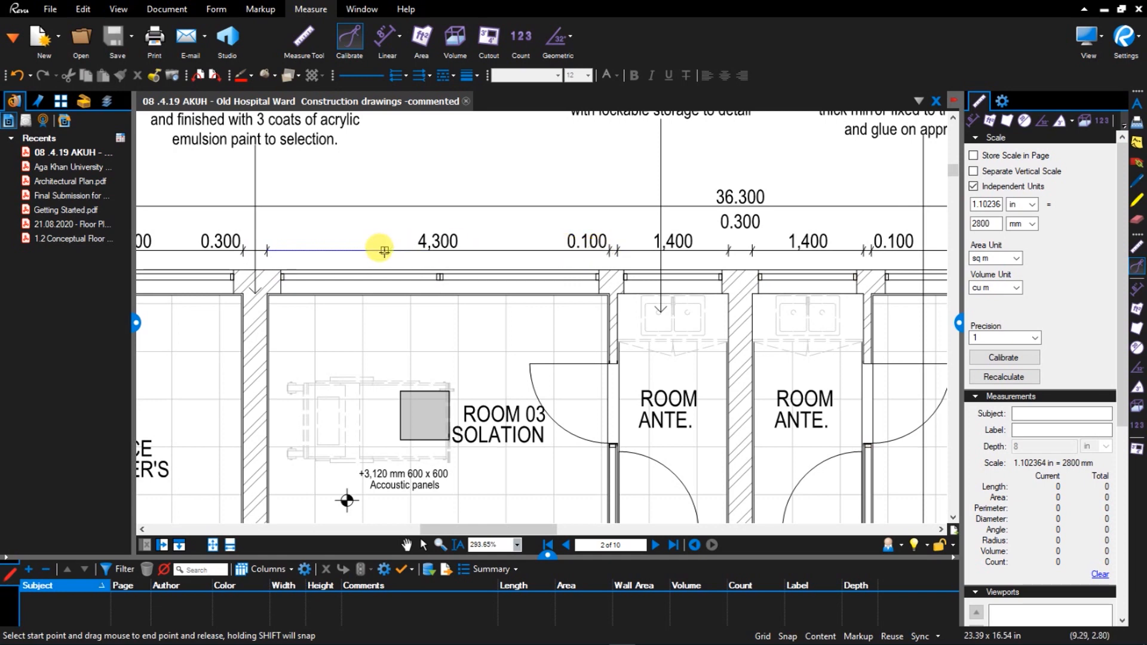
mouse_move(435, 249)
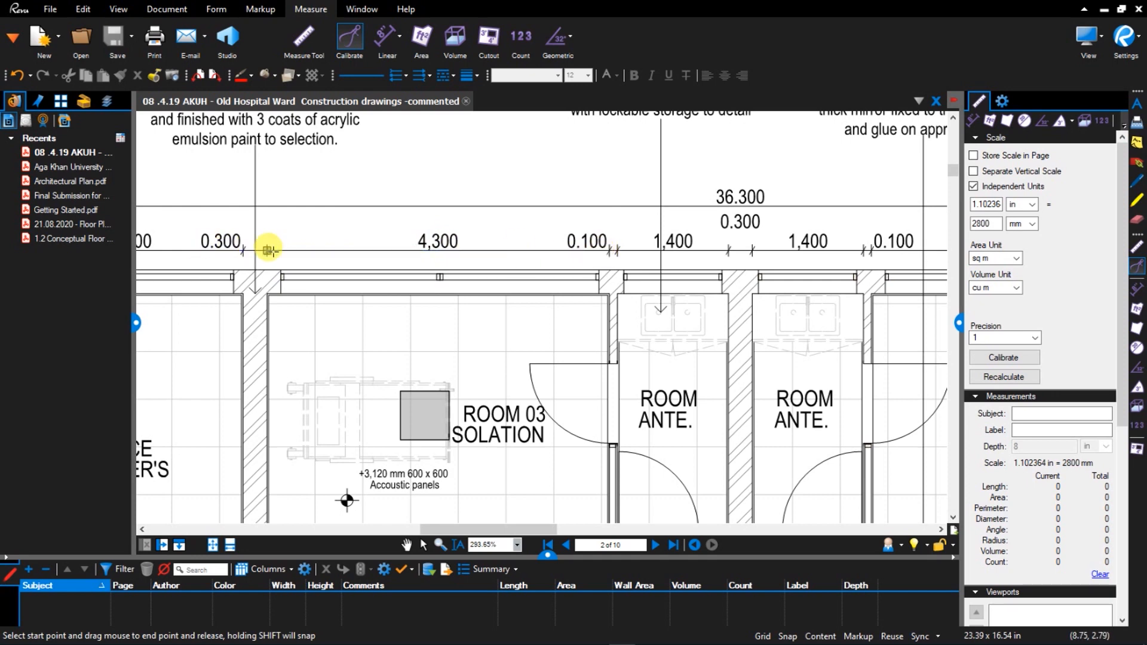
left_click_drag(269, 248, 604, 253)
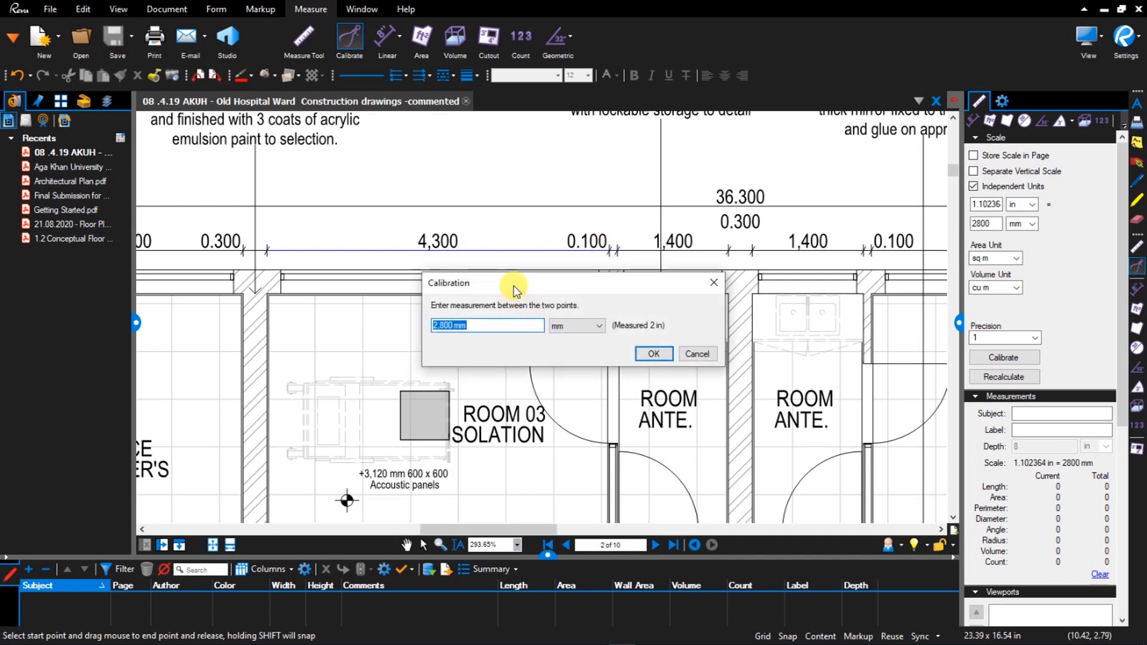
Step: Enter 4300 mm as the real distance, calibrating 1.69423 in to 4300 mm
left_click_drag(513, 283, 468, 285)
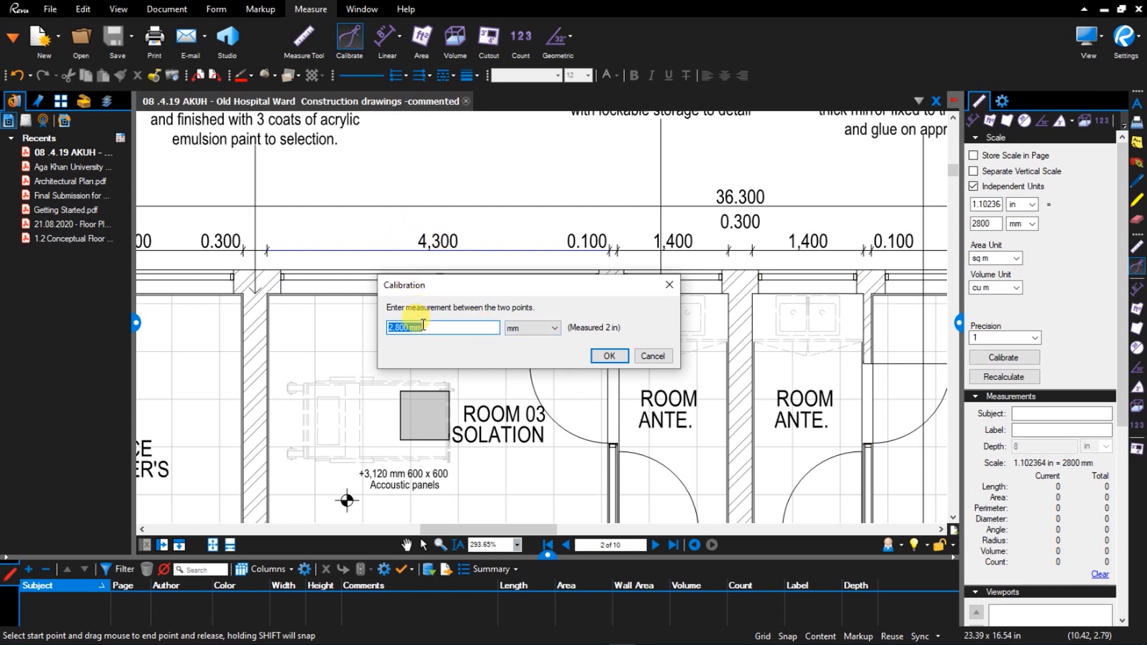
type("4300")
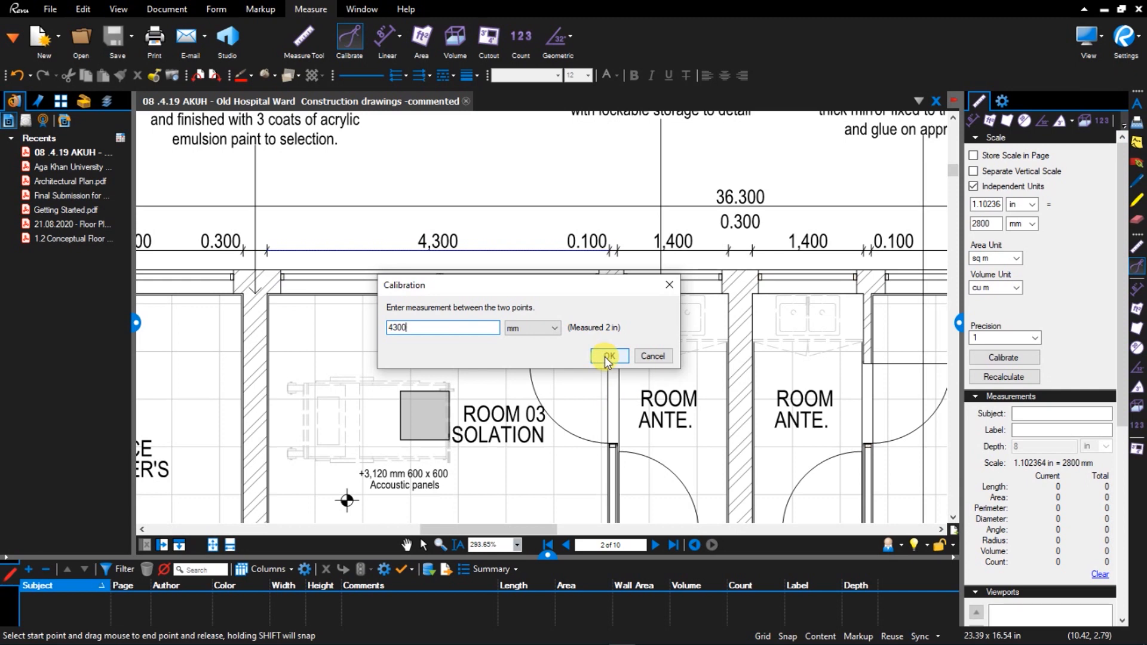
left_click(607, 356)
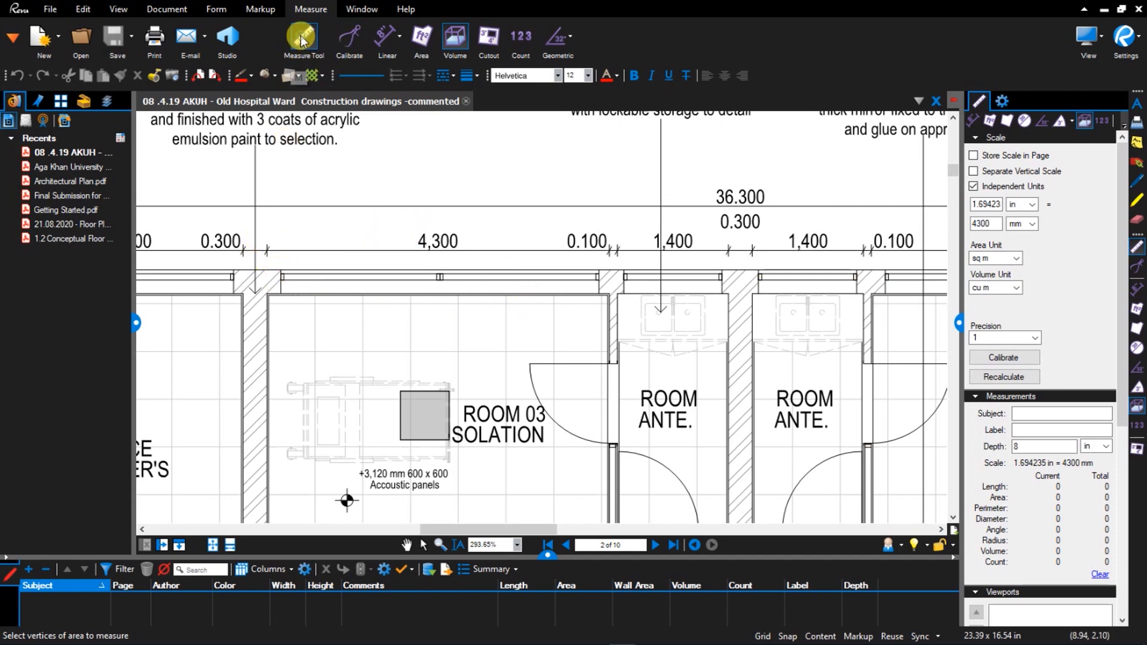
Step: Measure a Linear Length across the 4,300 dimension, reading 4,300 mm to confirm the scale
left_click(387, 40)
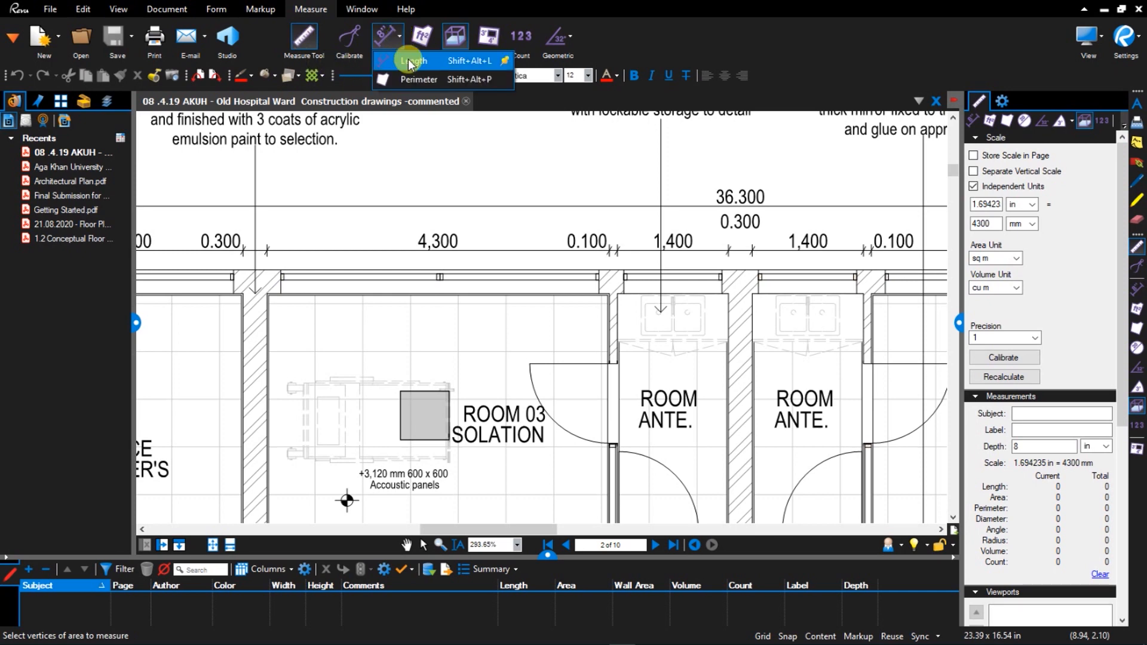
left_click(414, 61)
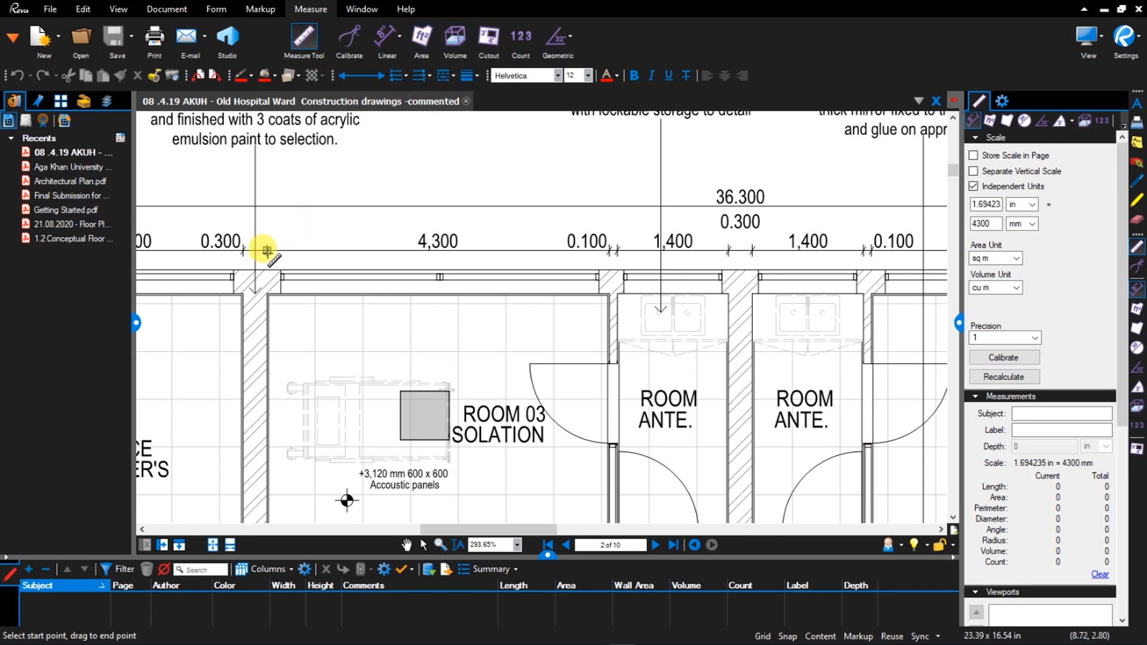
left_click_drag(263, 248, 609, 248)
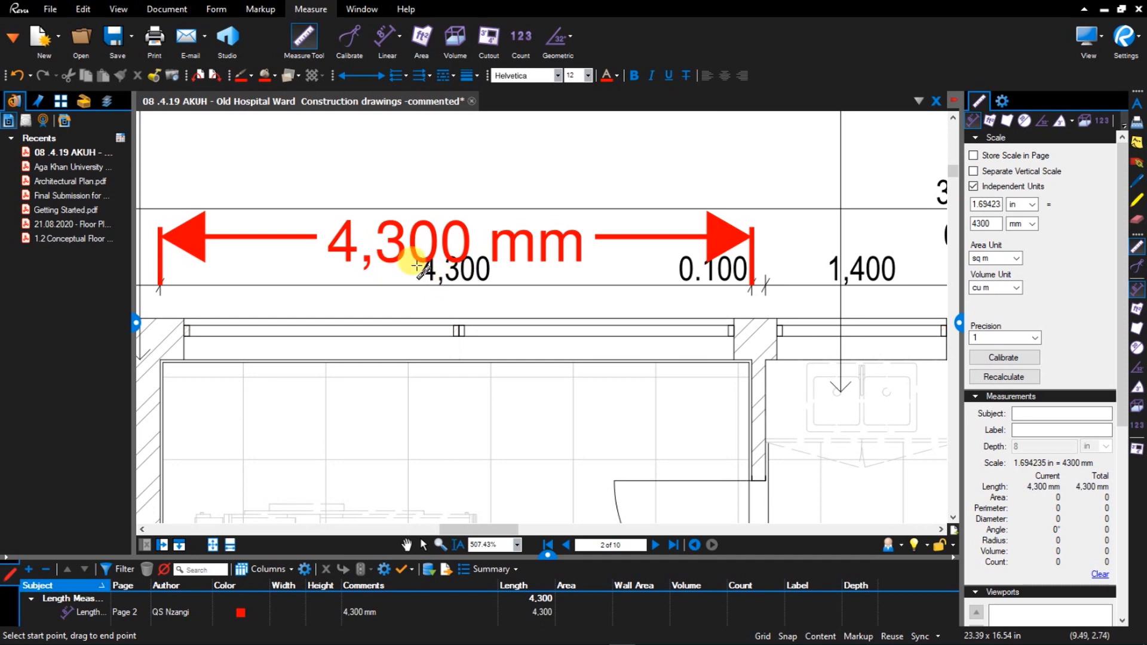
mouse_move(358, 259)
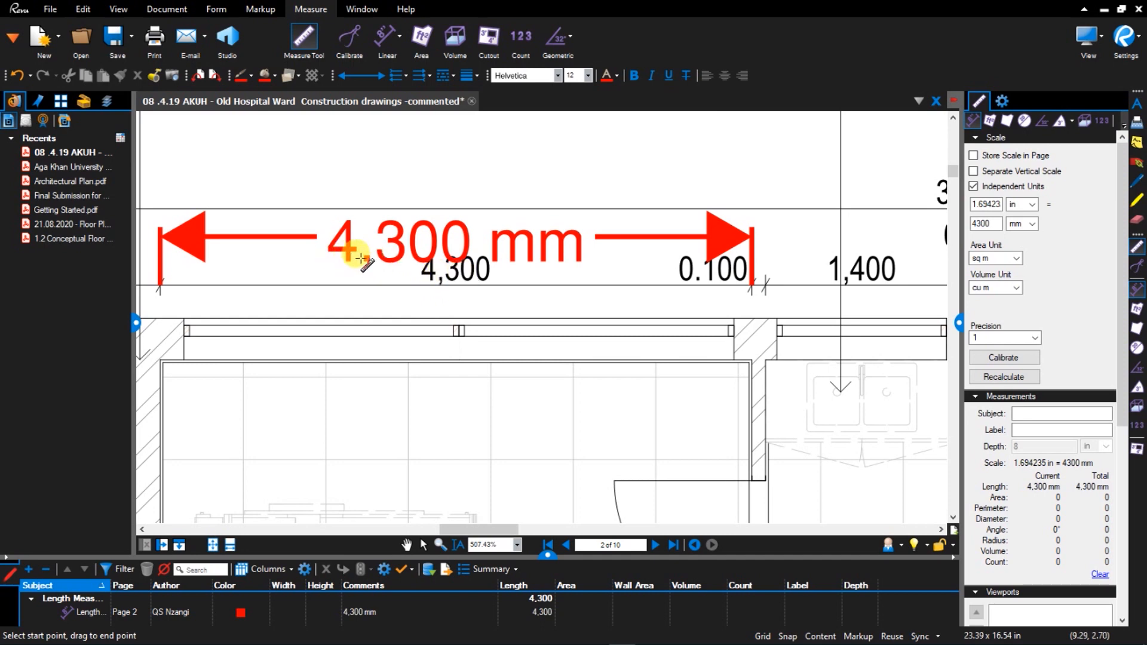
scroll("down", 3)
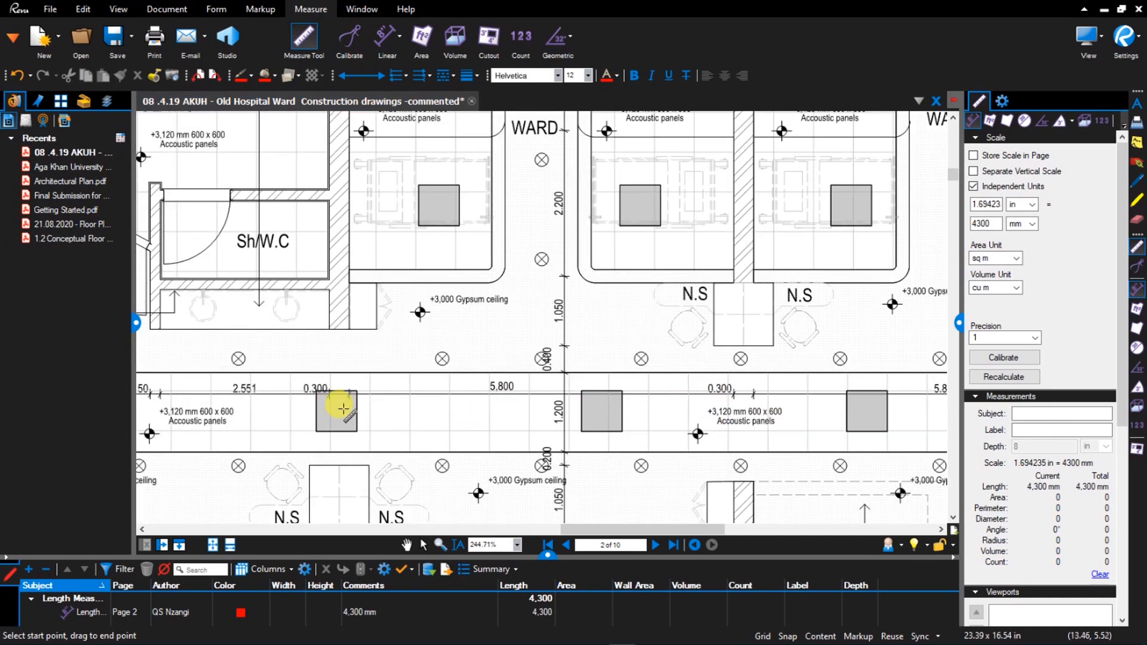
Step: Measure the 5,800 corridor dimension, getting a 5,794 mm length check
left_click_drag(343, 408, 728, 411)
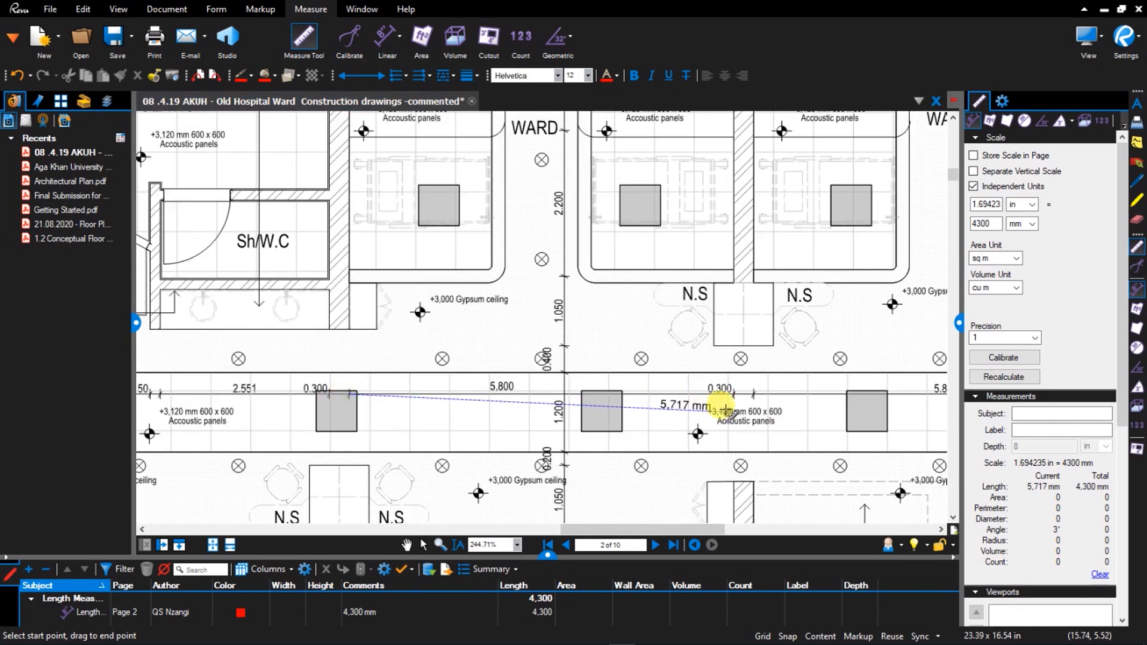
left_click_drag(721, 410, 732, 392)
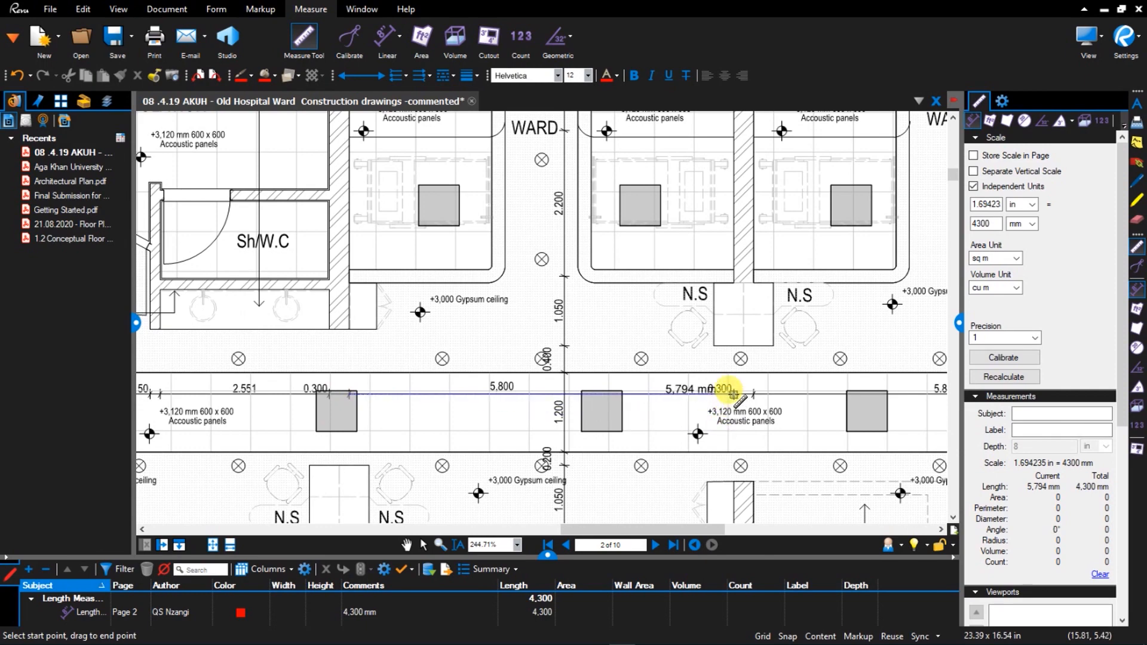
left_click_drag(732, 390, 352, 389)
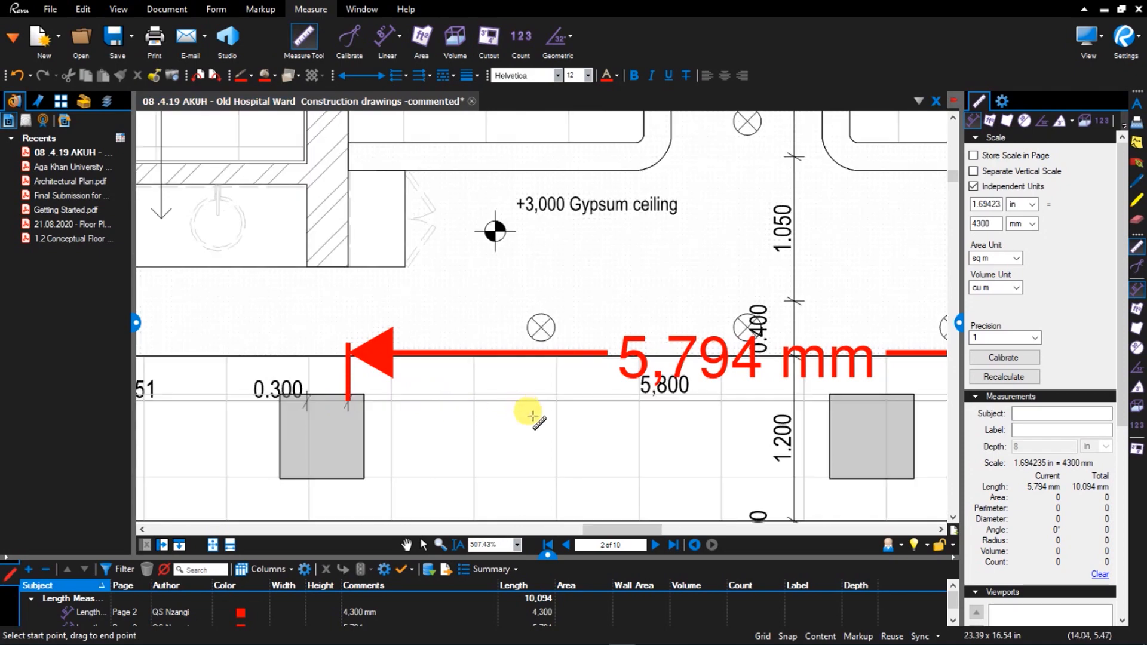
scroll("down", 3)
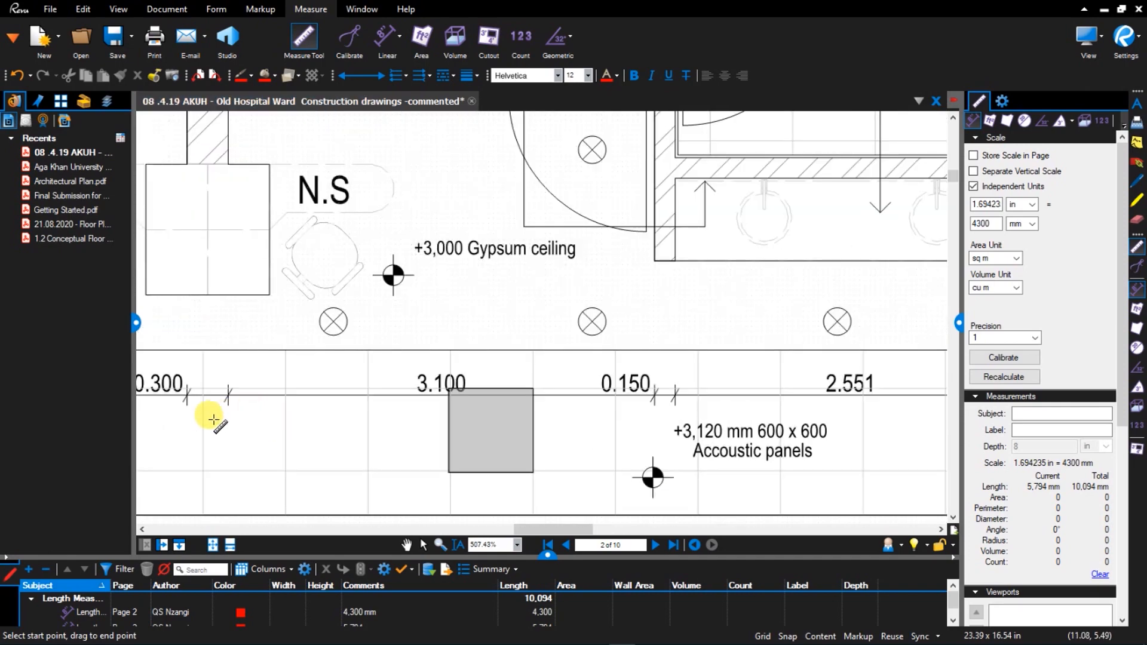
Step: Measure the 3.100 corridor dimension at 3,098 mm, bringing the total to 13,191 mm
left_click_drag(212, 418, 651, 395)
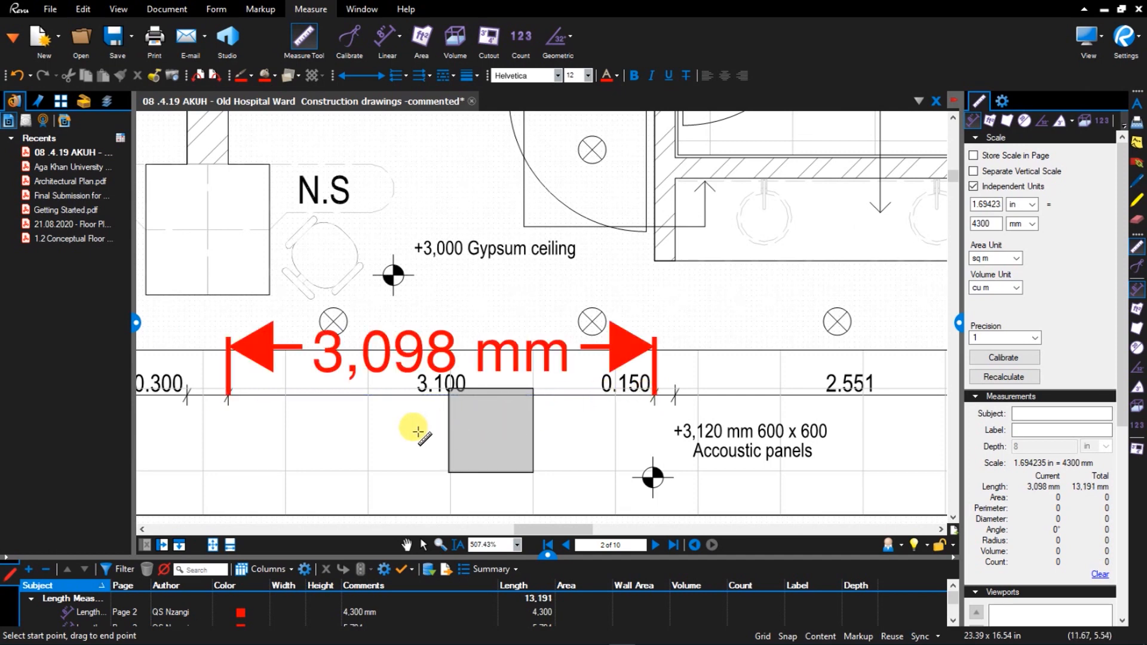
mouse_move(325, 393)
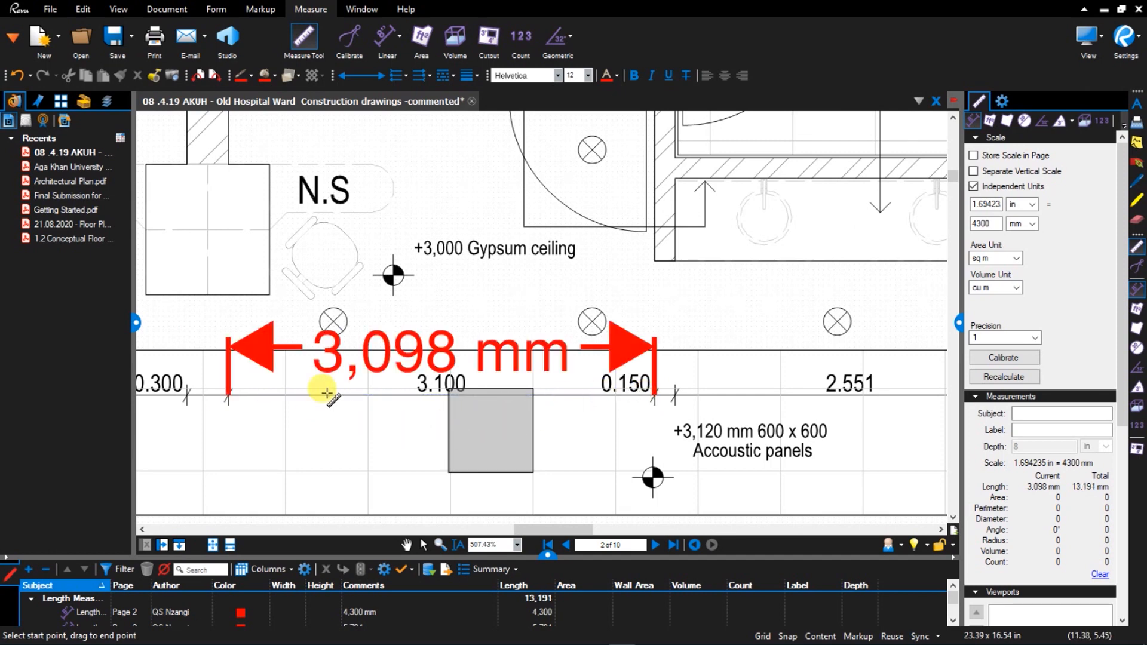
scroll("down", 3)
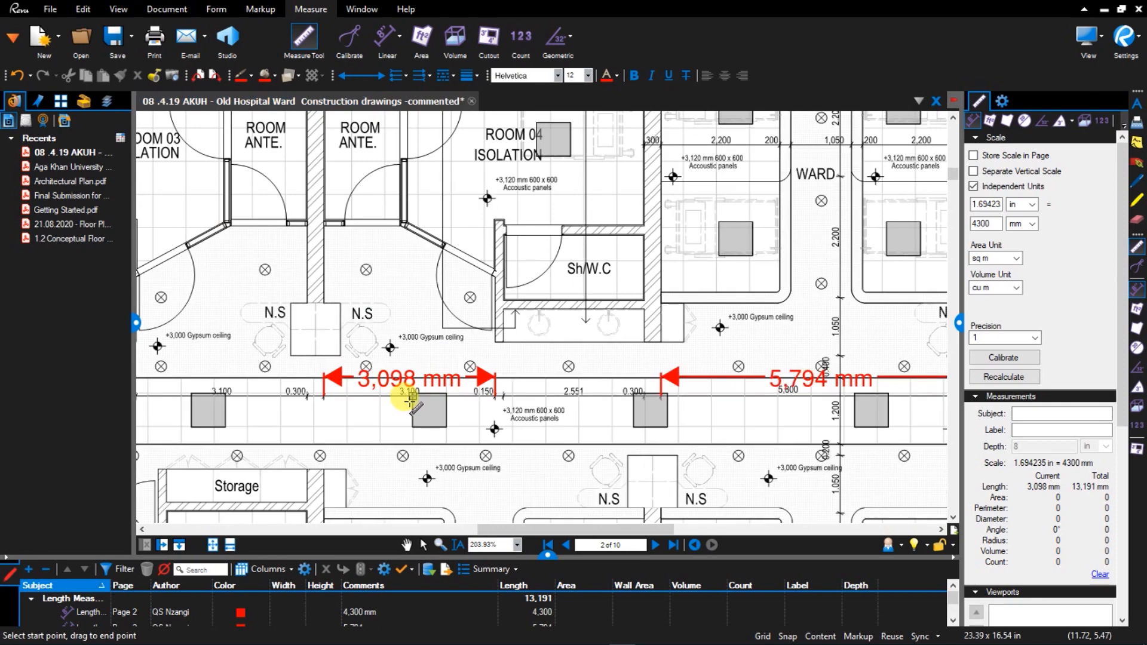
scroll("down", 3)
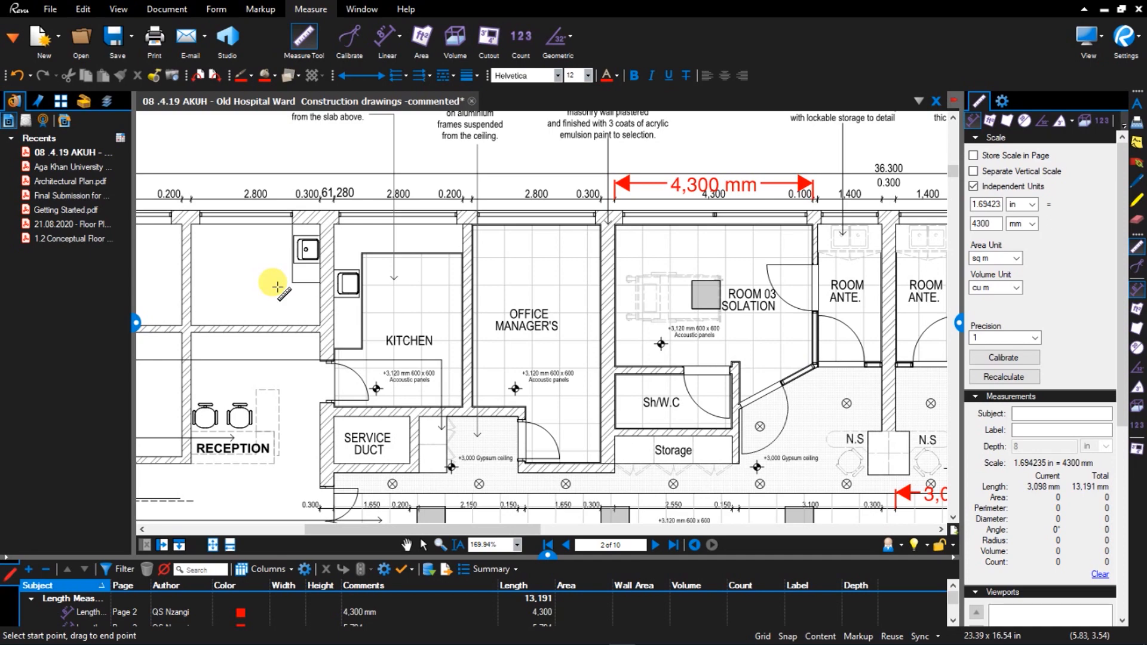
mouse_move(562, 310)
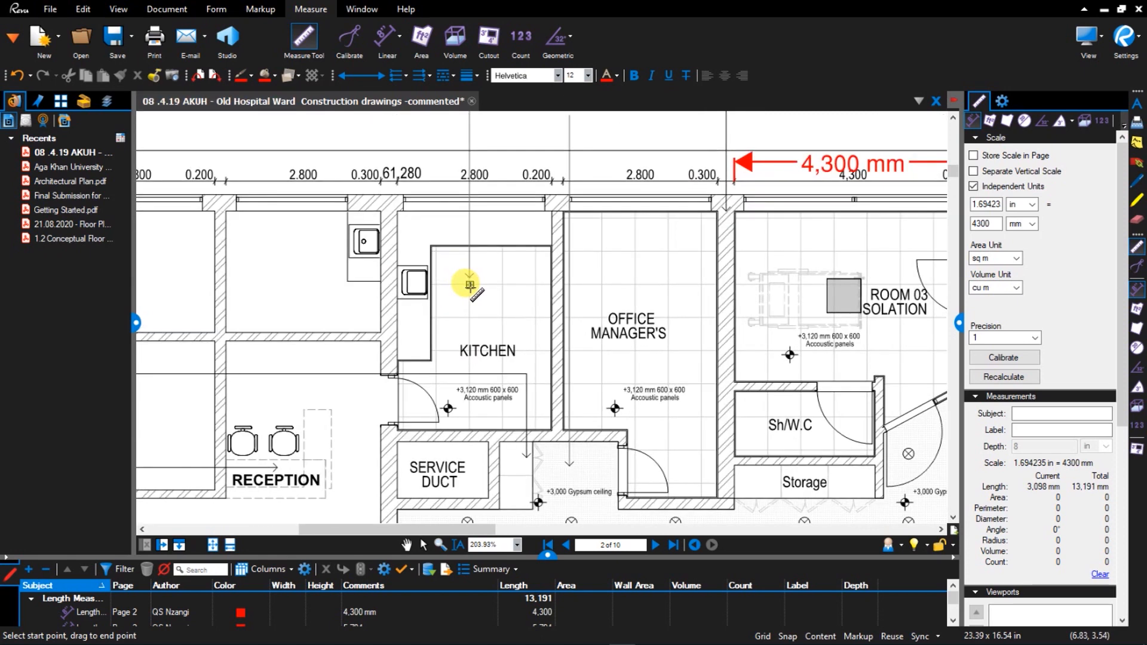
scroll("up", 3)
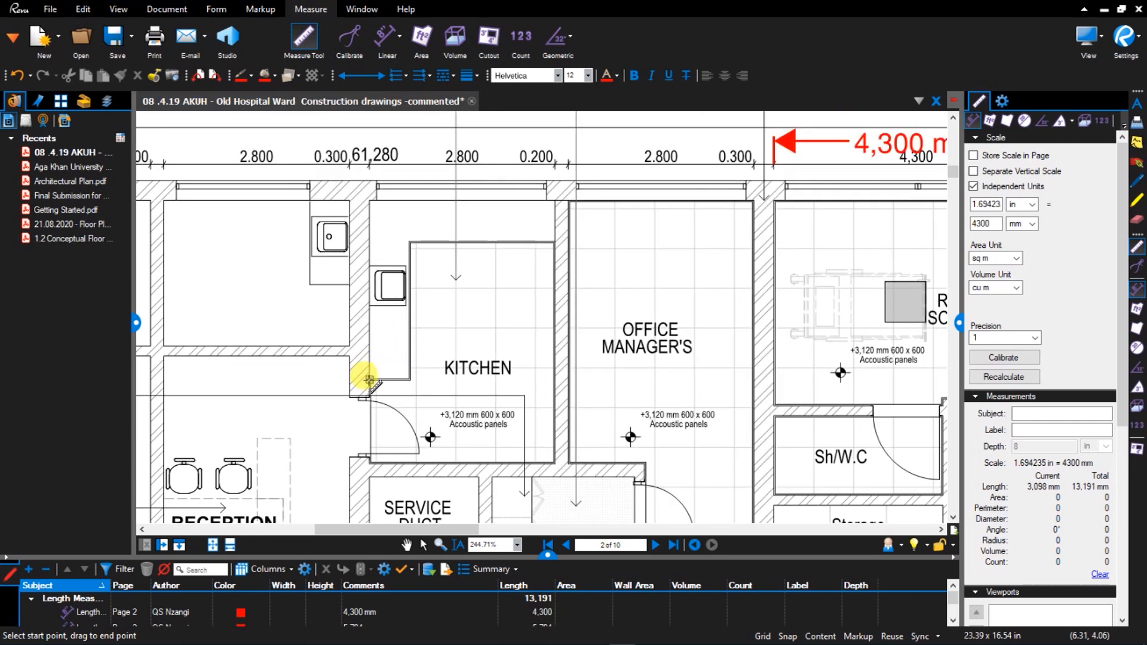
mouse_move(377, 286)
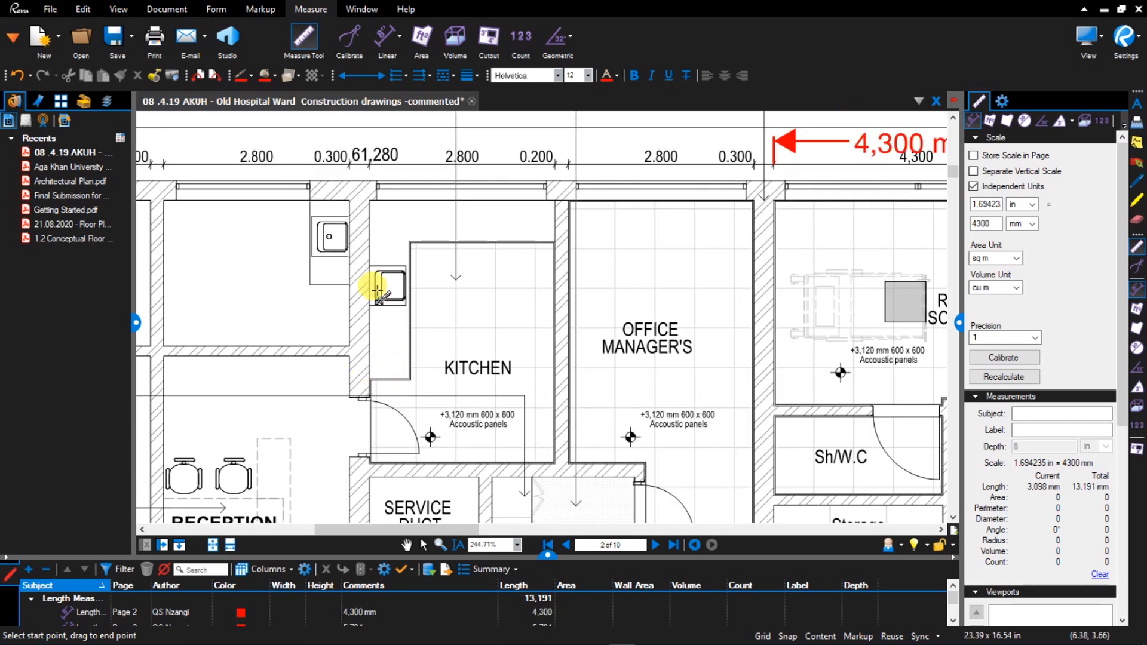
mouse_move(399, 373)
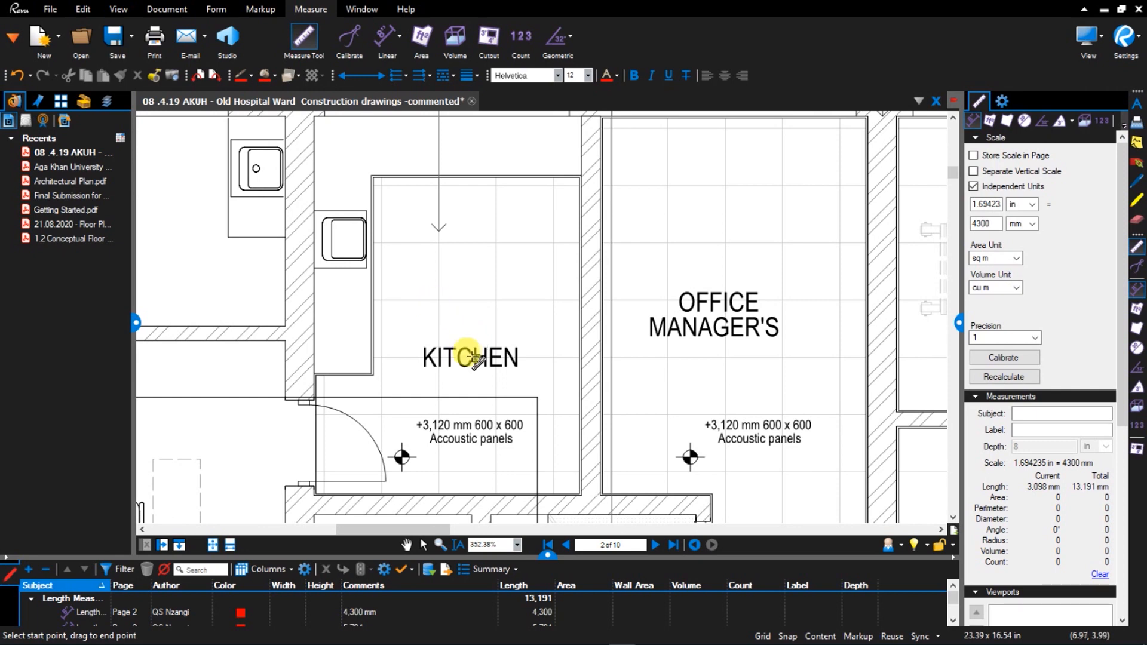
mouse_move(437, 286)
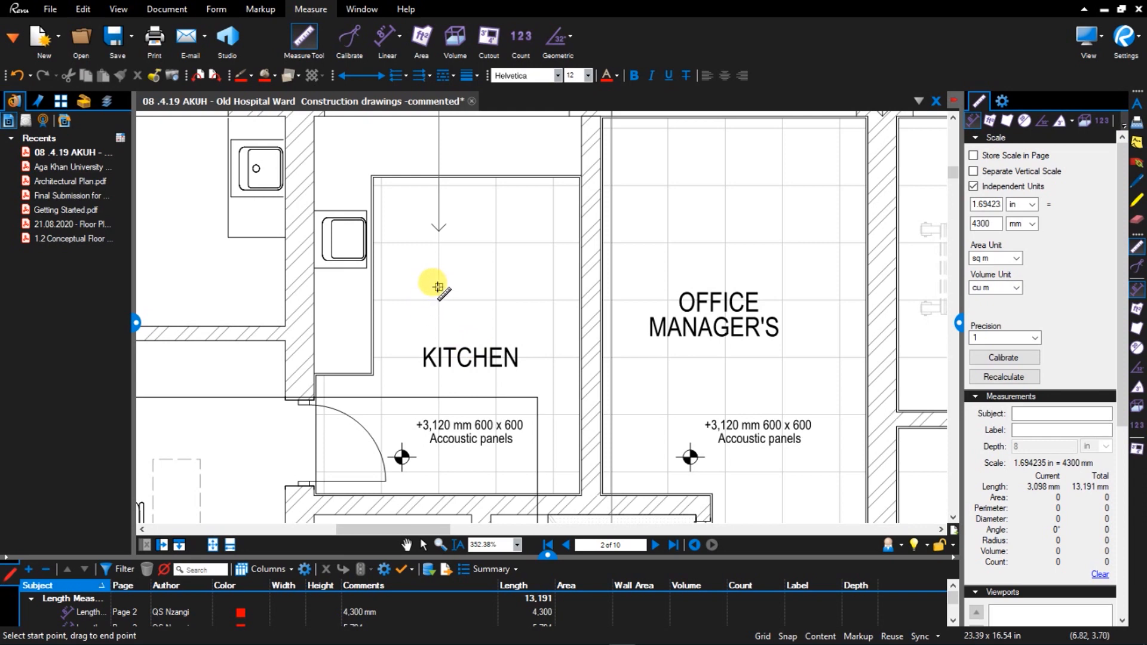
Step: Trace an Area outline along the kitchen walls and down around the worktop corner
left_click(421, 41)
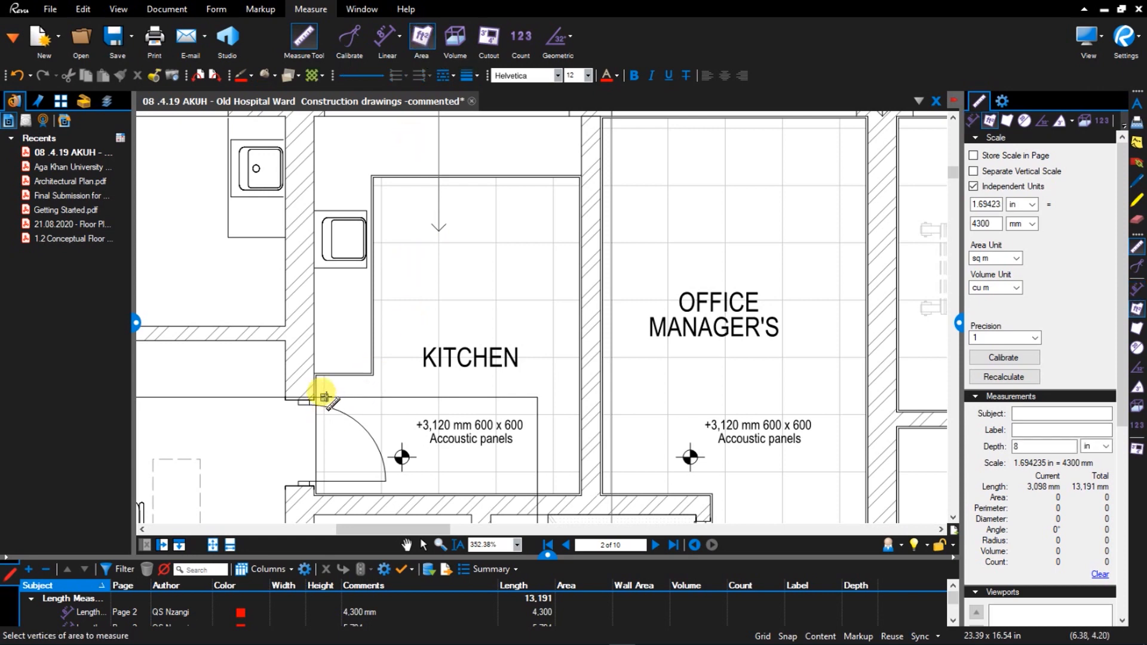
mouse_move(315, 490)
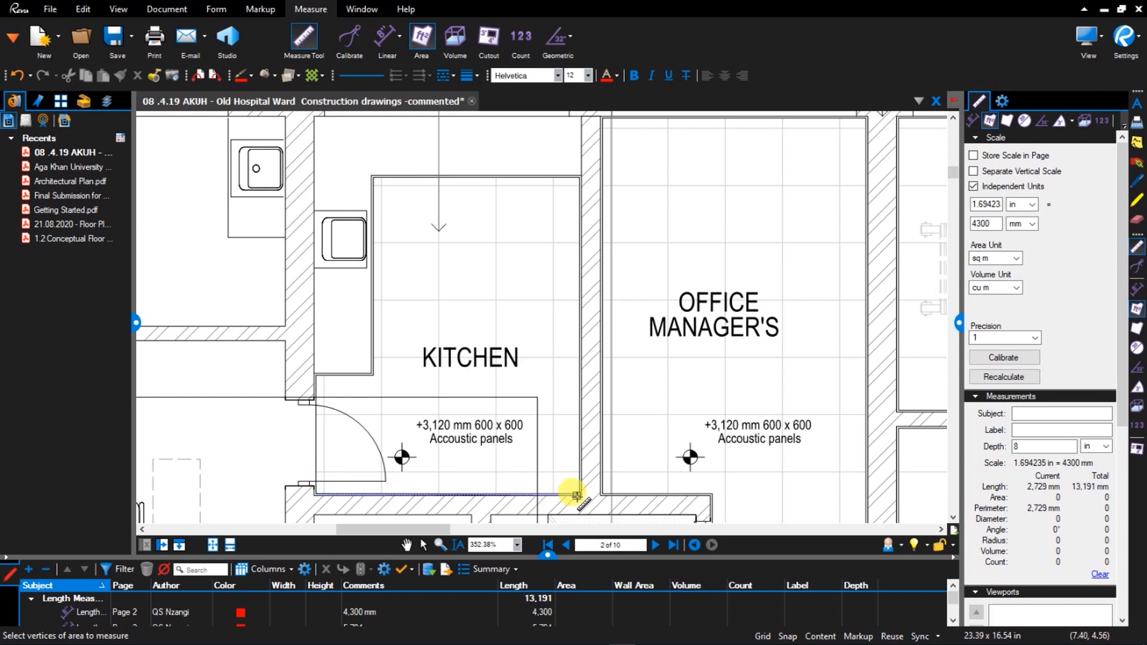
left_click(577, 186)
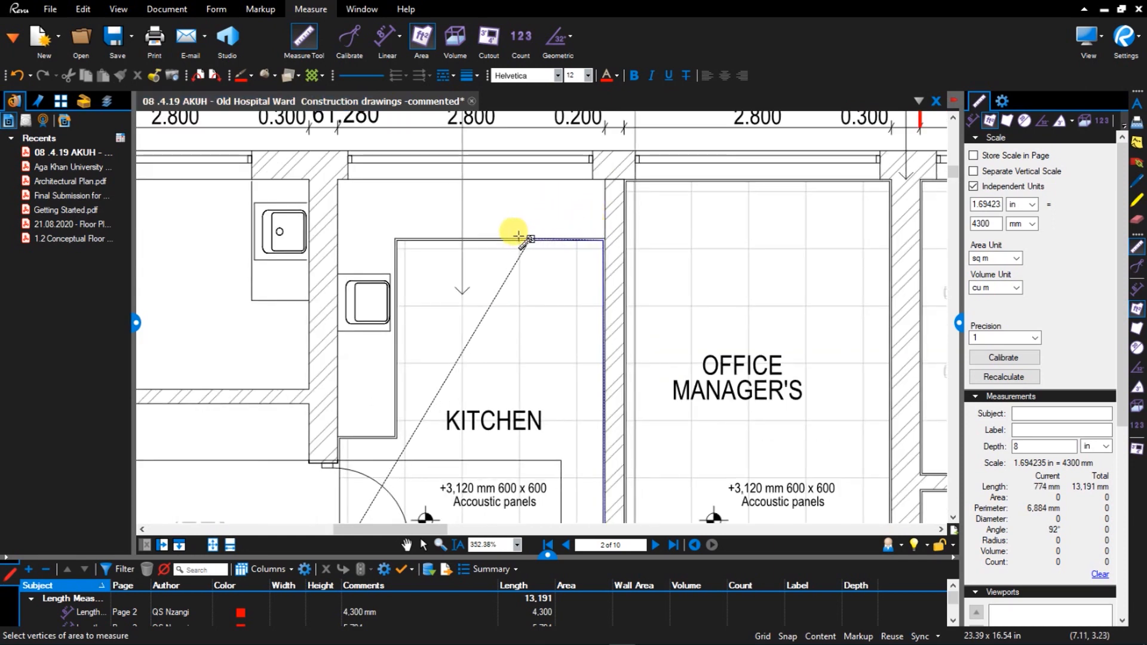
left_click(390, 245)
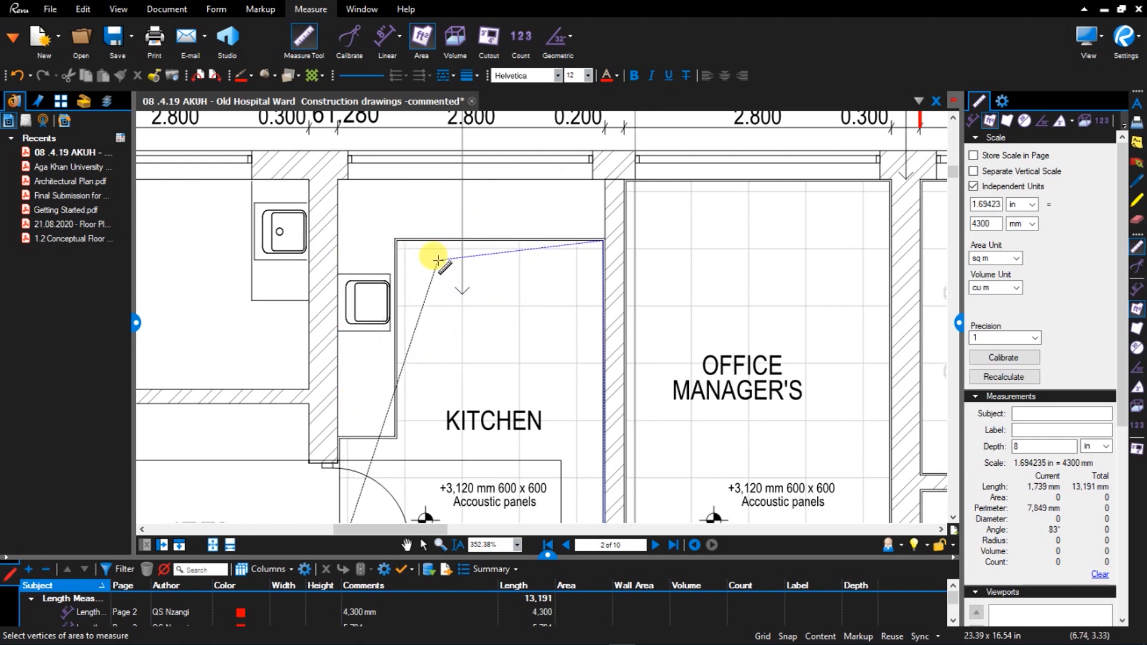
left_click_drag(442, 259, 414, 245)
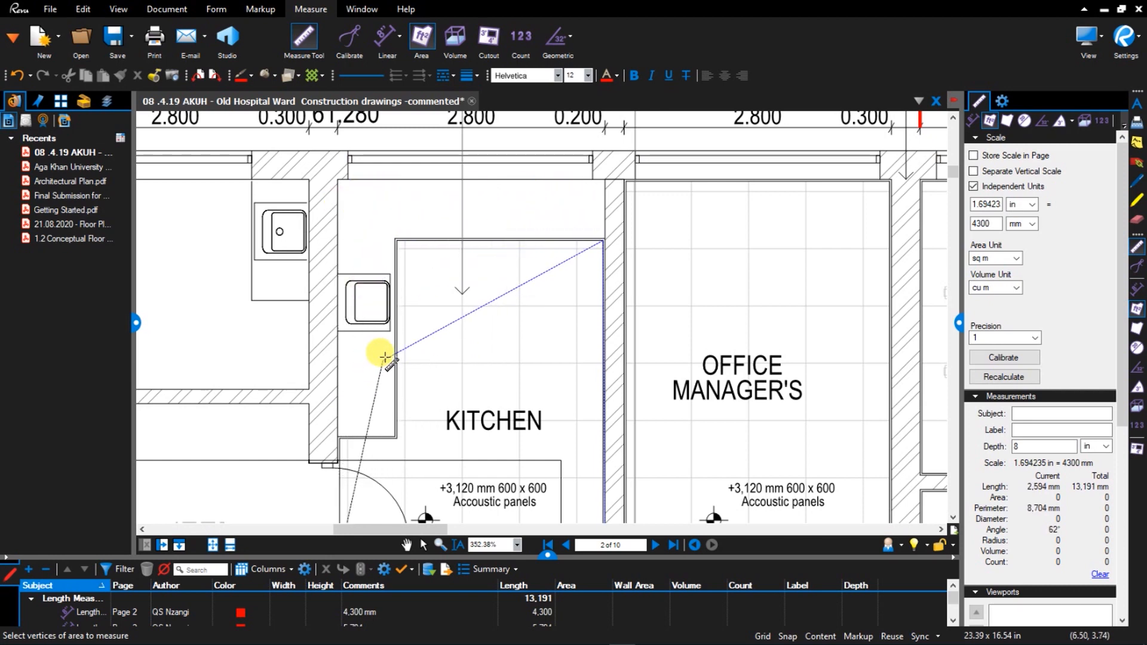
left_click_drag(382, 356, 382, 366)
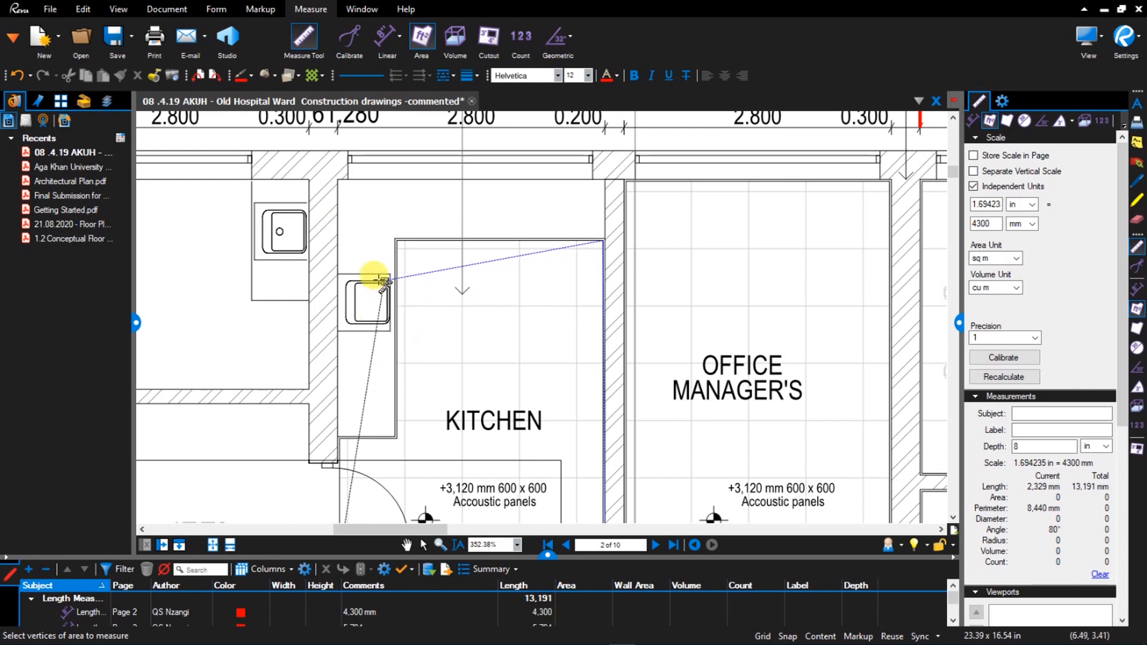
left_click(396, 239)
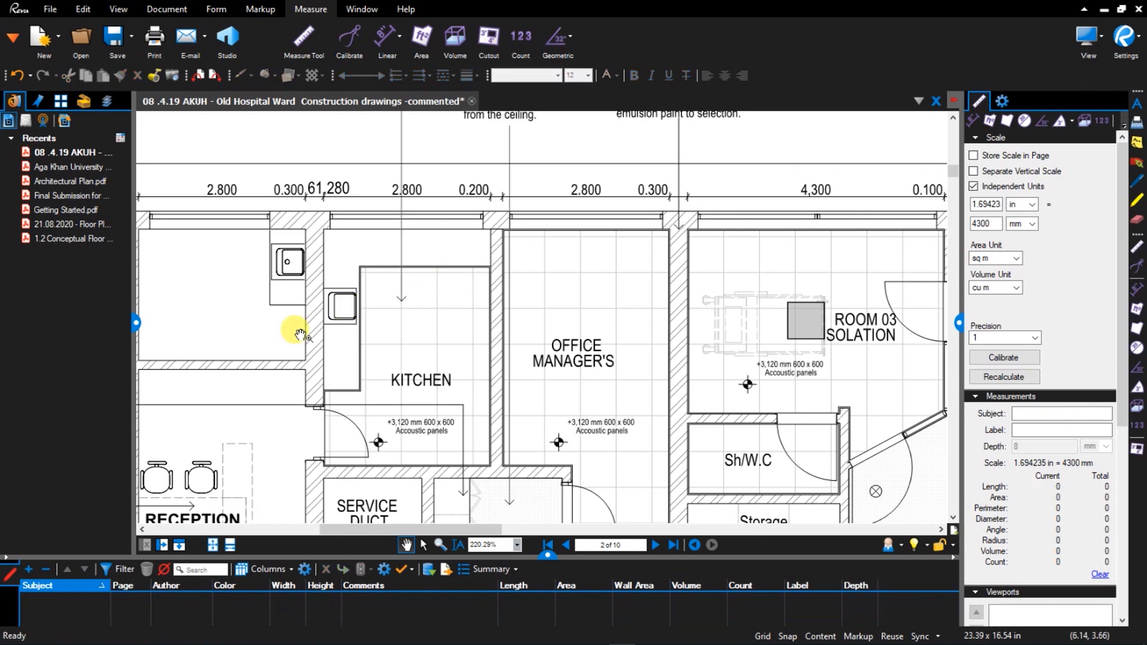
Step: Restart the Area tool to enclose the kitchen, giving 11 sq m with a 13,498 mm perimeter
left_click(421, 40)
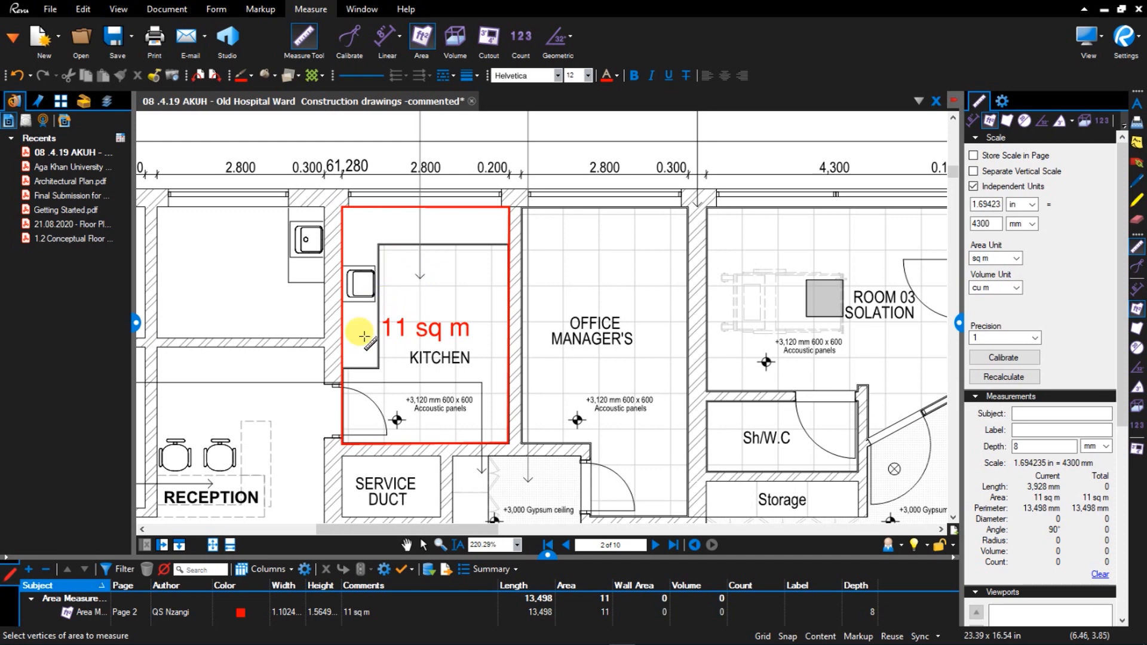
mouse_move(341, 356)
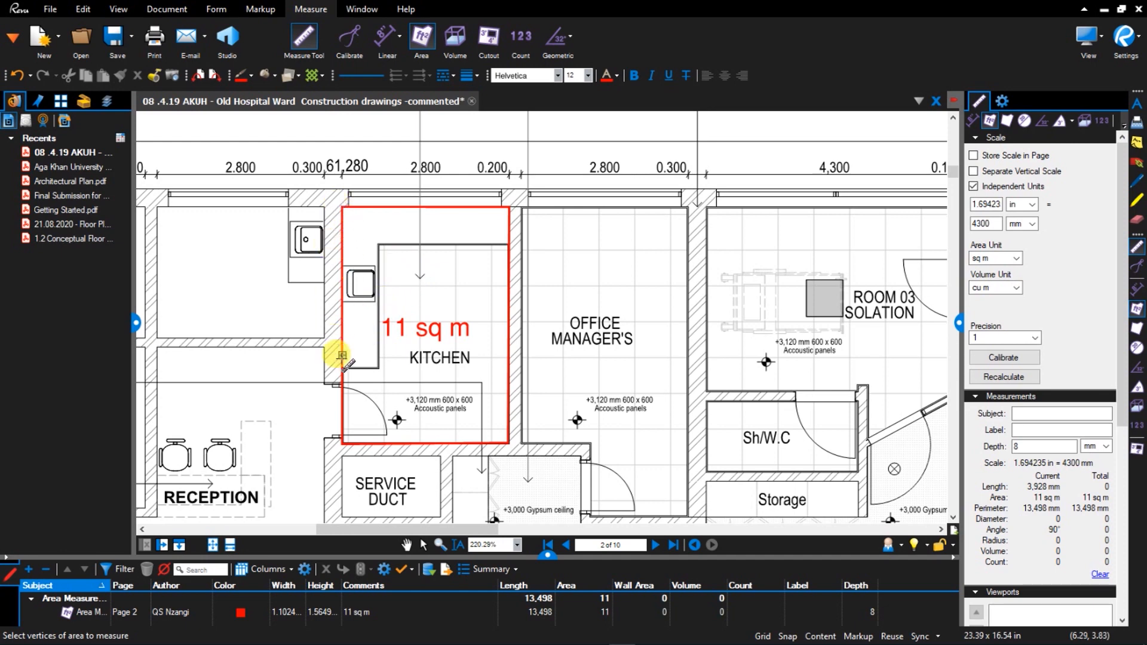
mouse_move(485, 237)
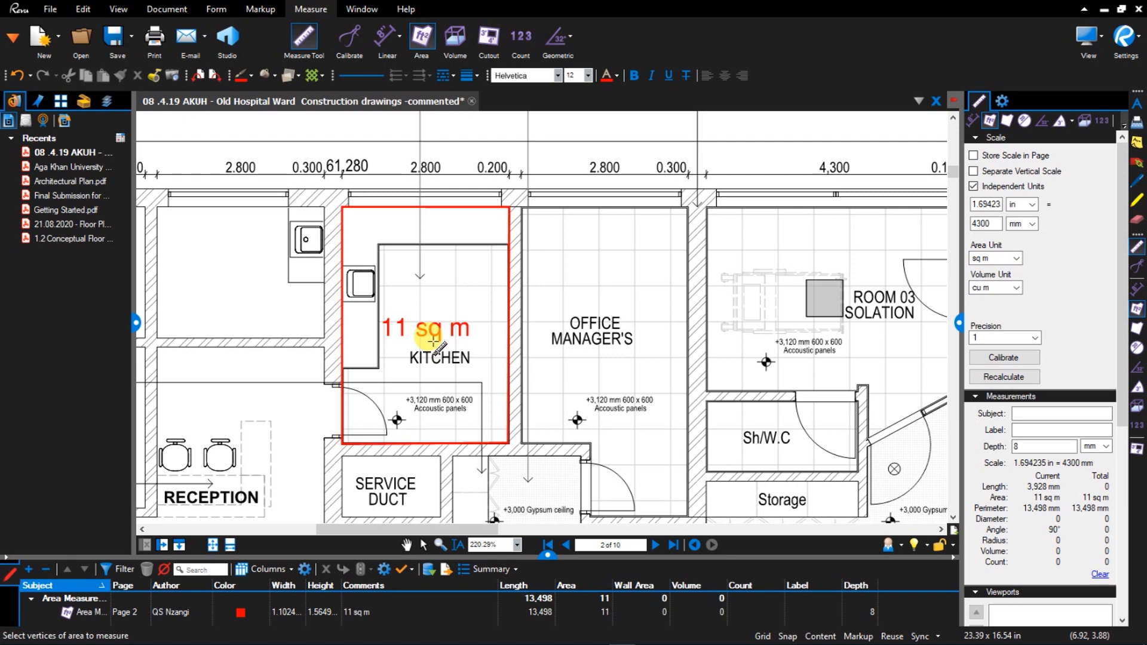
mouse_move(487, 42)
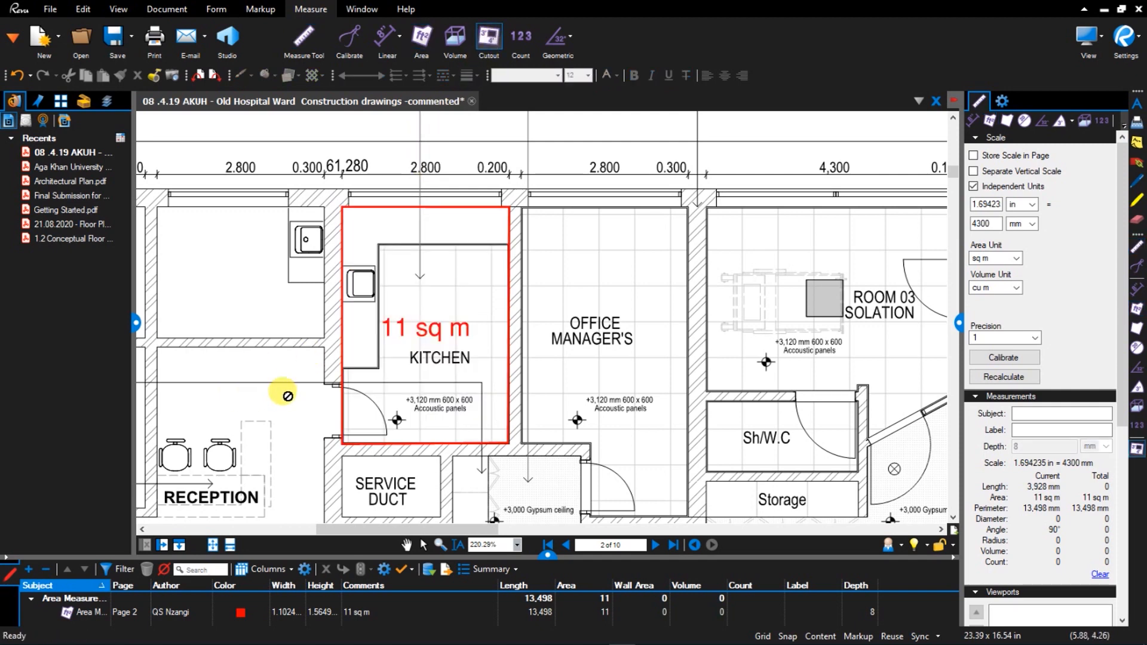
Step: Cut the worktop strip out of the 11 sq m kitchen area, reducing it to 8 sq m
left_click(392, 357)
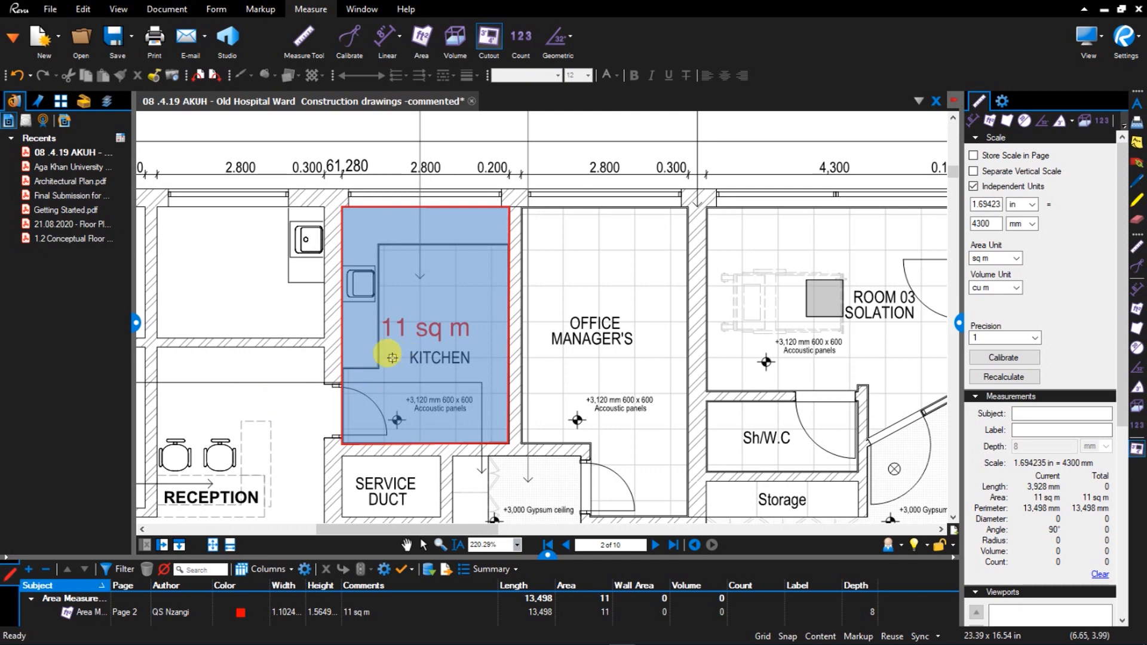
mouse_move(276, 378)
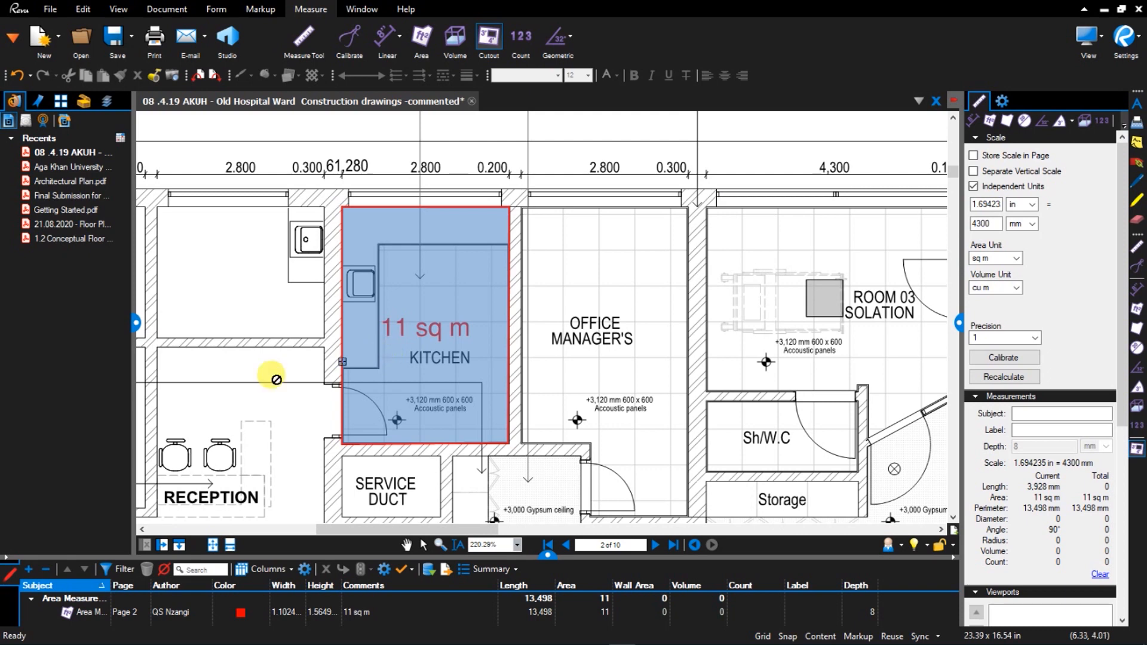
mouse_move(390, 367)
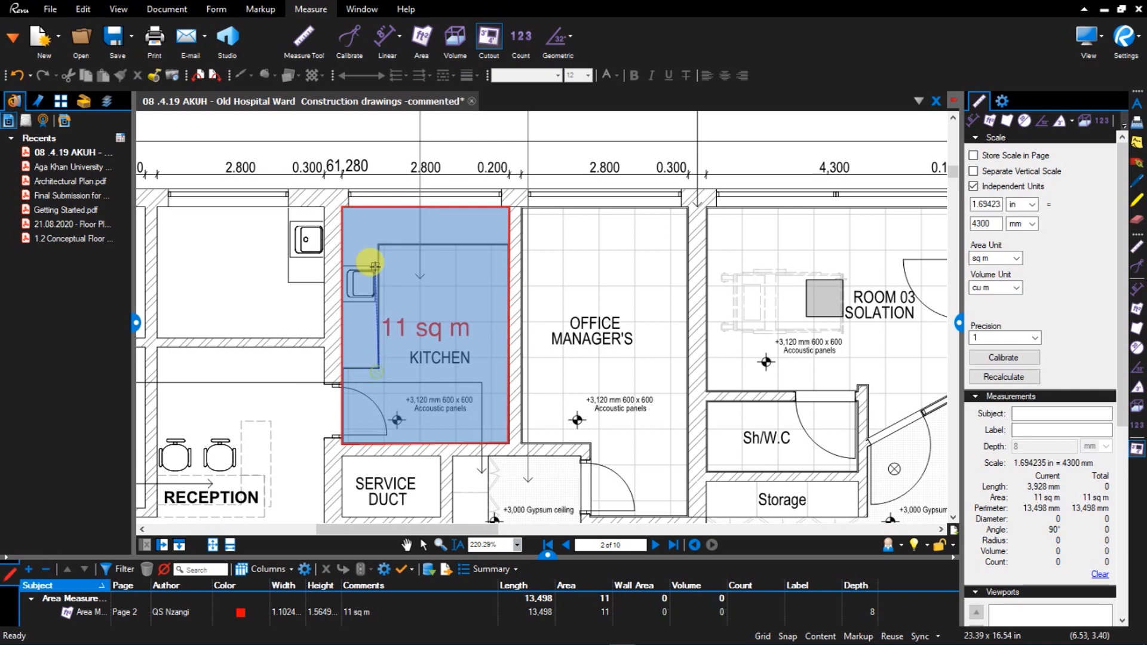
left_click_drag(373, 262, 500, 242)
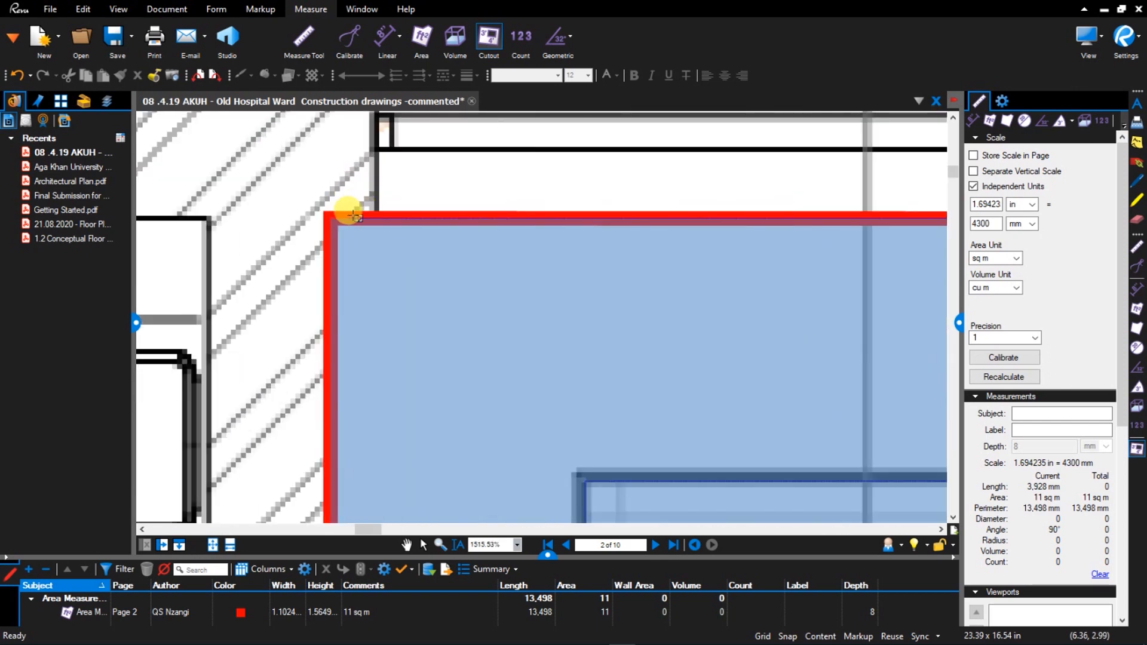
scroll("down", 3)
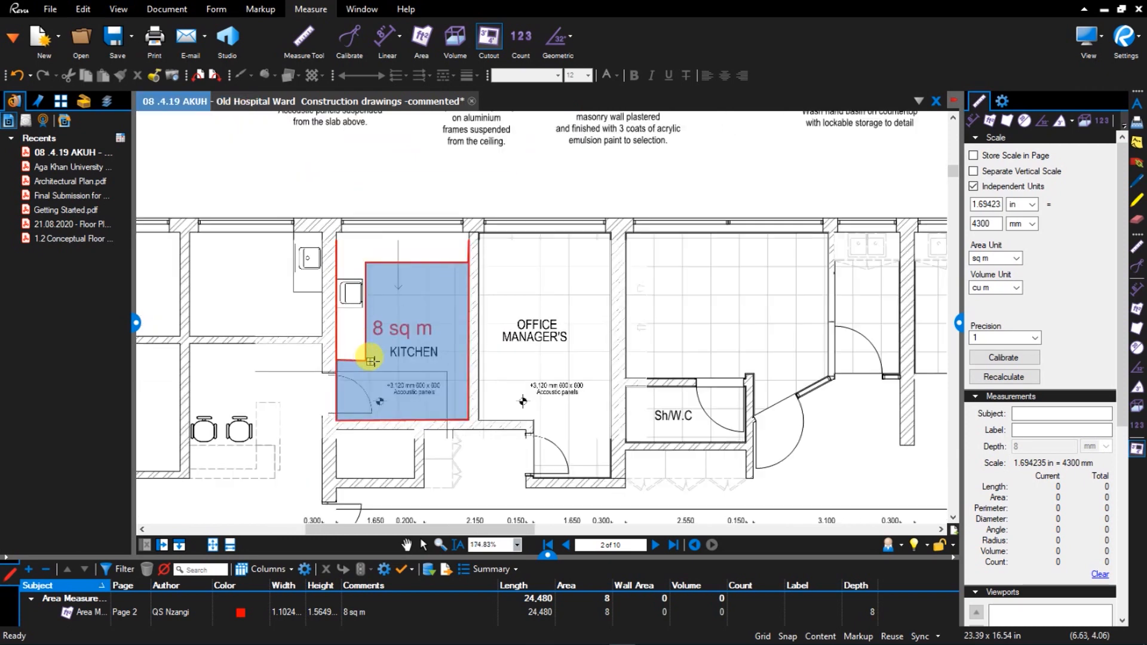
scroll("down", 3)
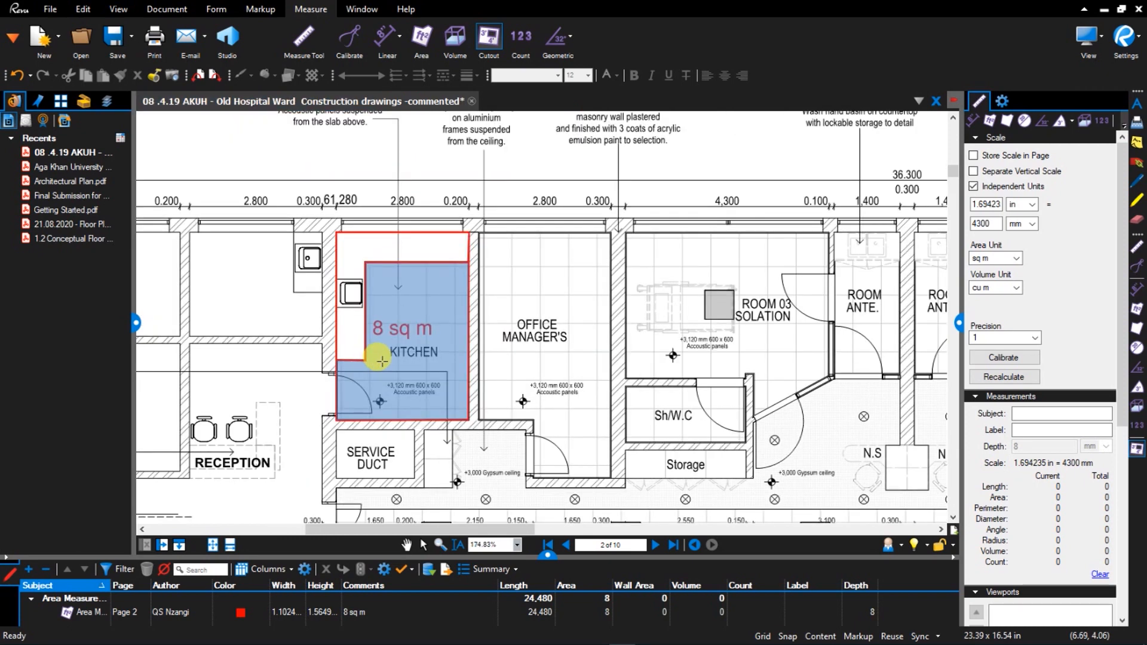